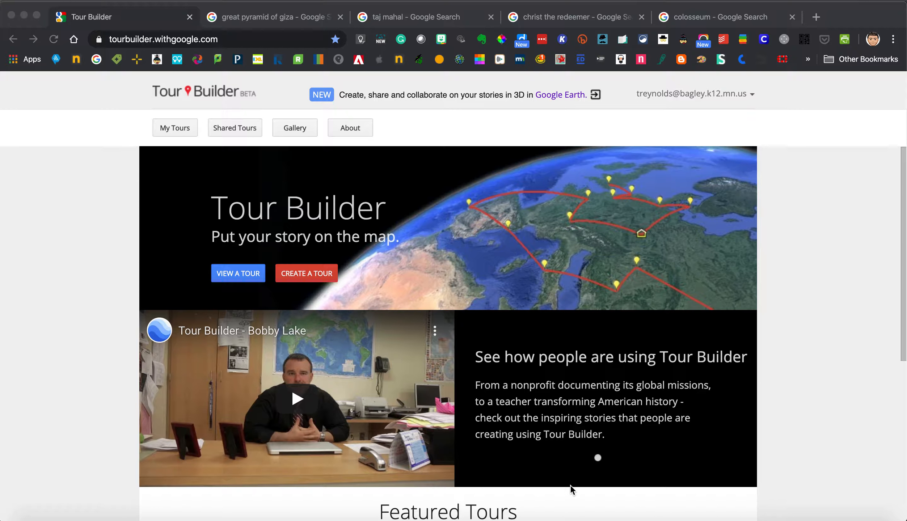
pyautogui.moveTo(304, 335)
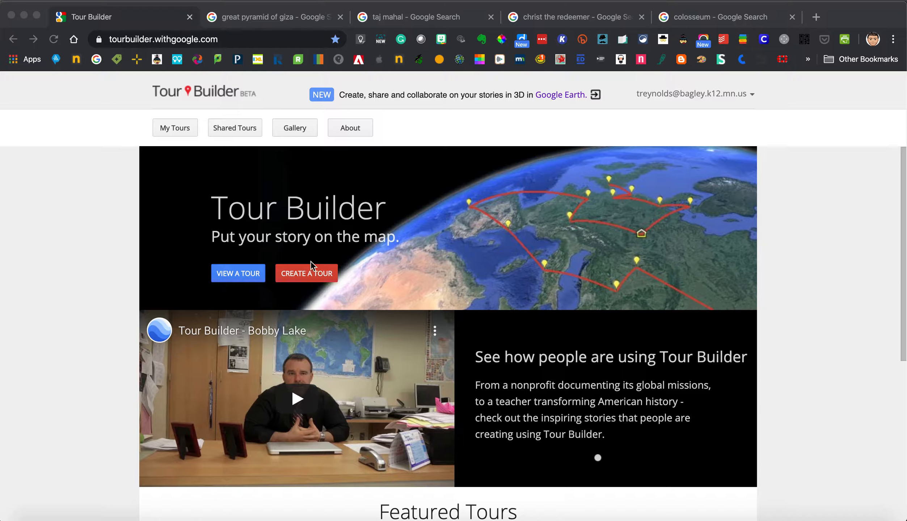
pyautogui.moveTo(257, 225)
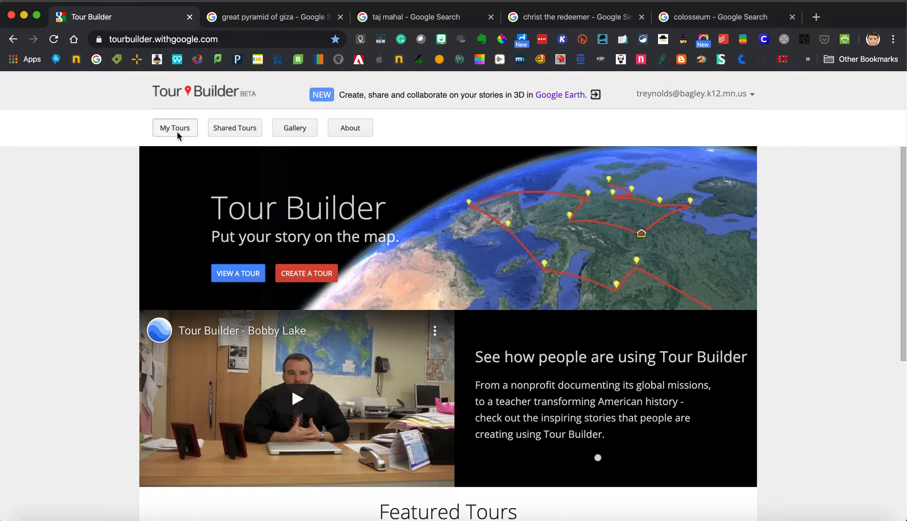
# - Show My Tours, listing the Minnesota stadiums and Walk Two Moons tours
pyautogui.click(175, 128)
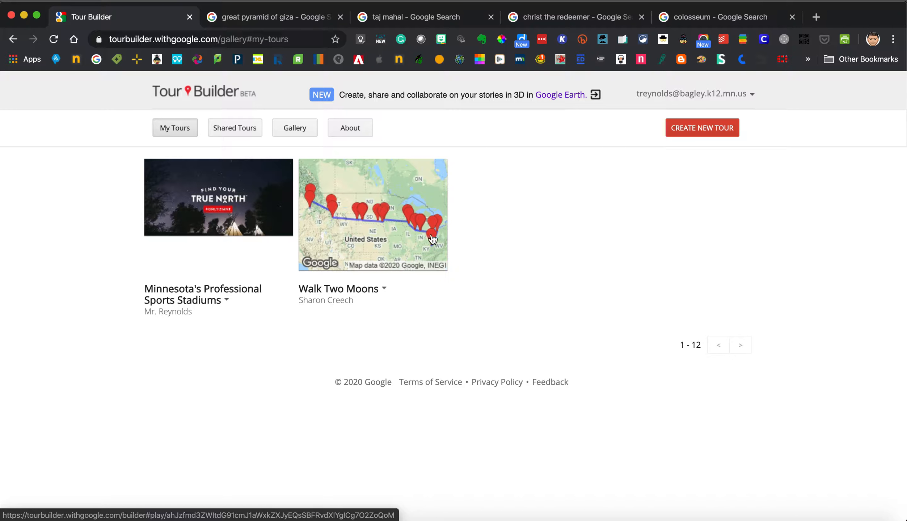
pyautogui.moveTo(399, 215)
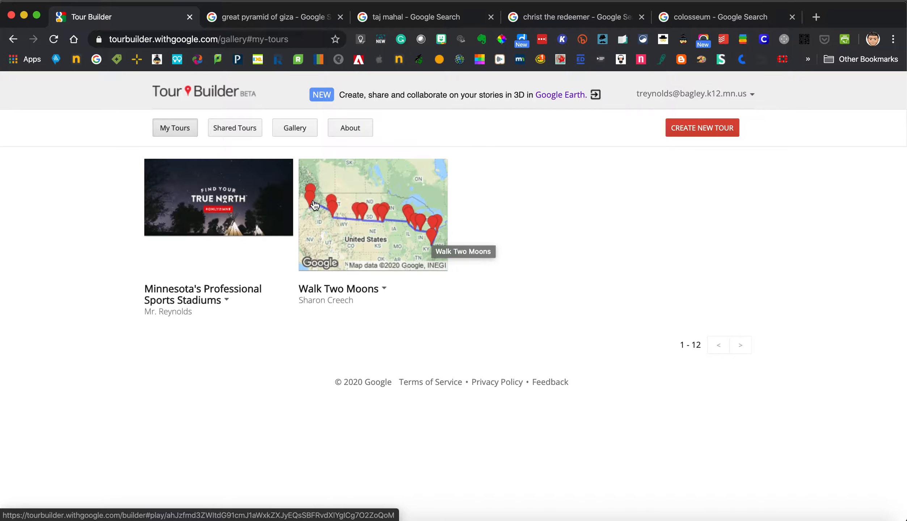
pyautogui.moveTo(380, 218)
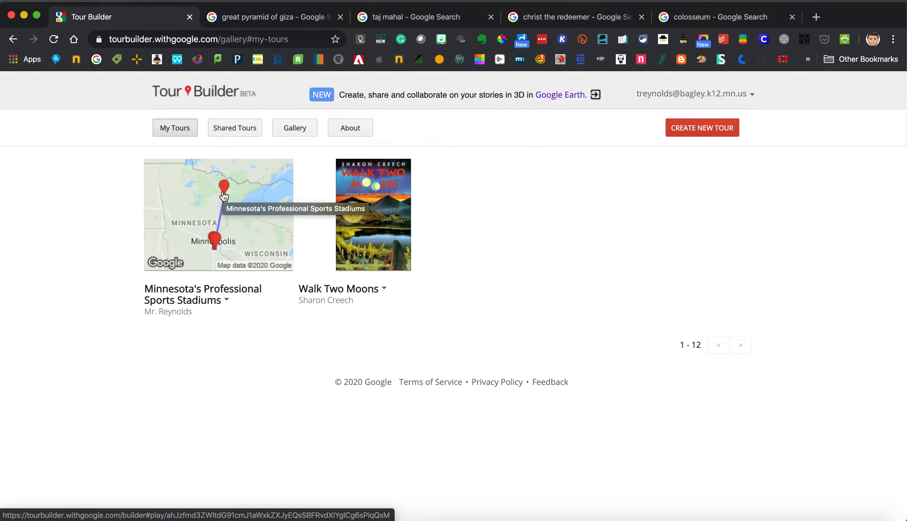
pyautogui.moveTo(264, 224)
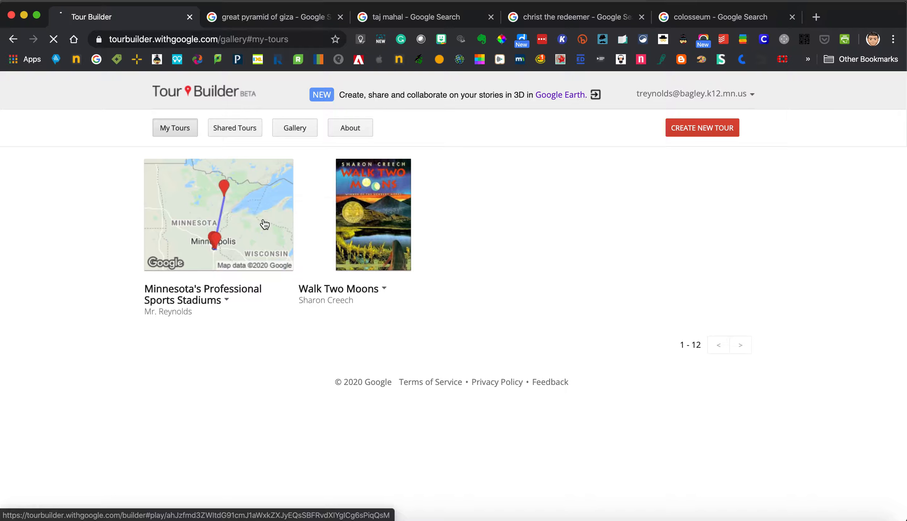
# - Play the Minnesota's Professional Sports Stadiums tour through Xcel Energy Center, Allianz Field and Target Center
pyautogui.click(218, 214)
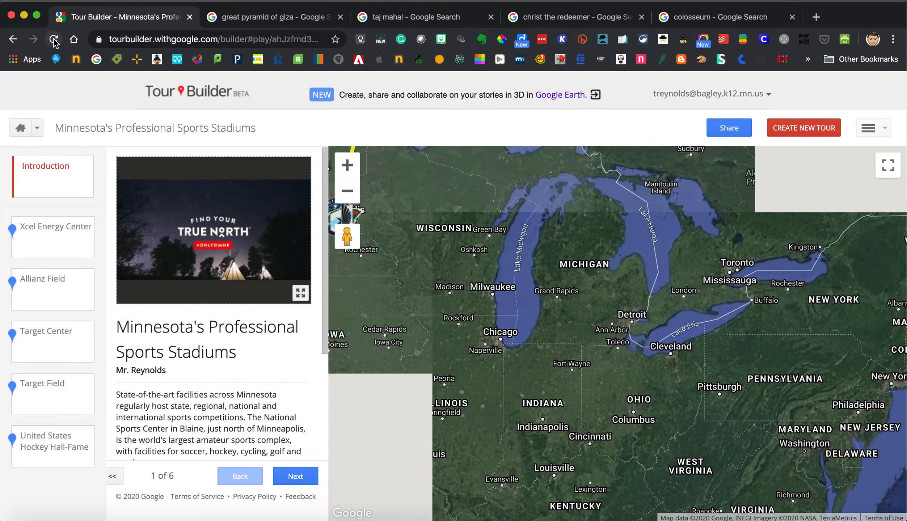
pyautogui.click(53, 39)
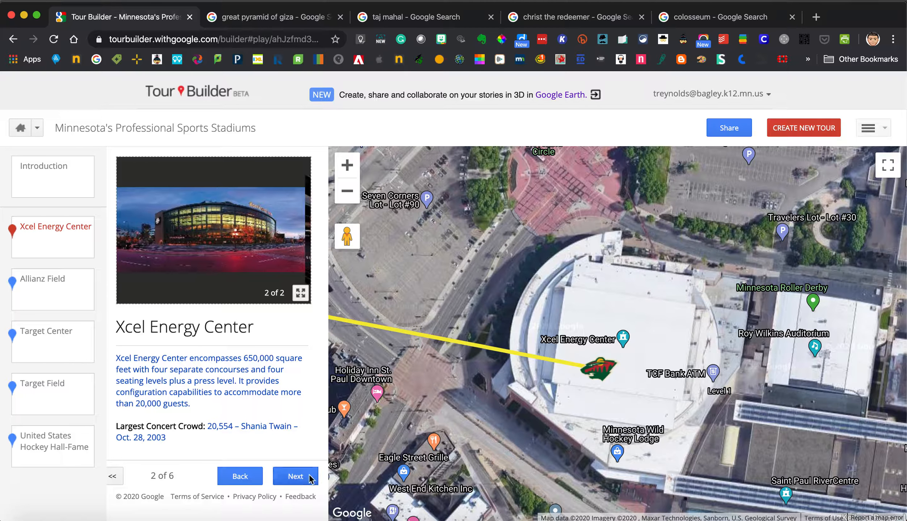
pyautogui.click(295, 476)
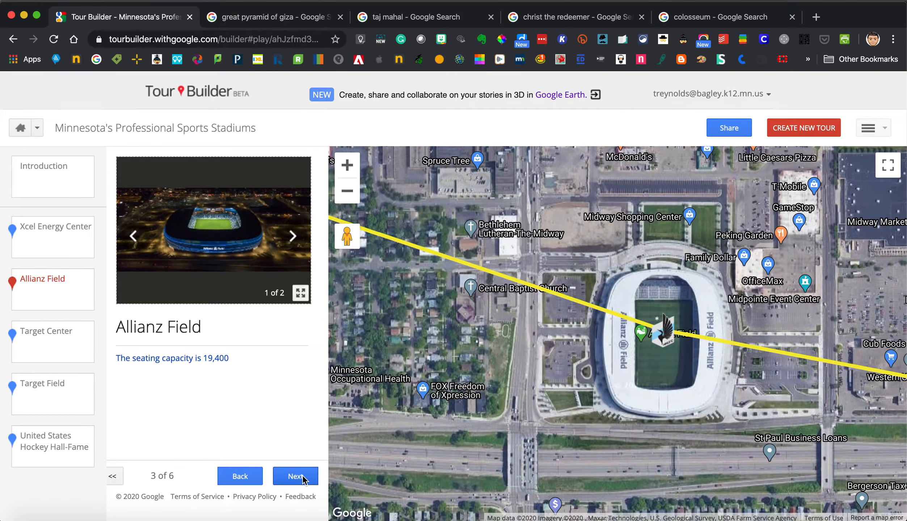
pyautogui.click(295, 476)
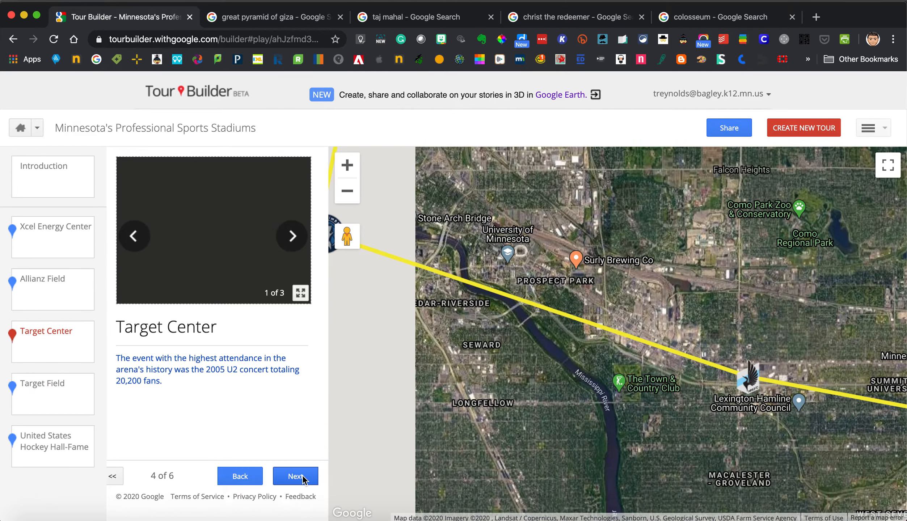
pyautogui.click(300, 477)
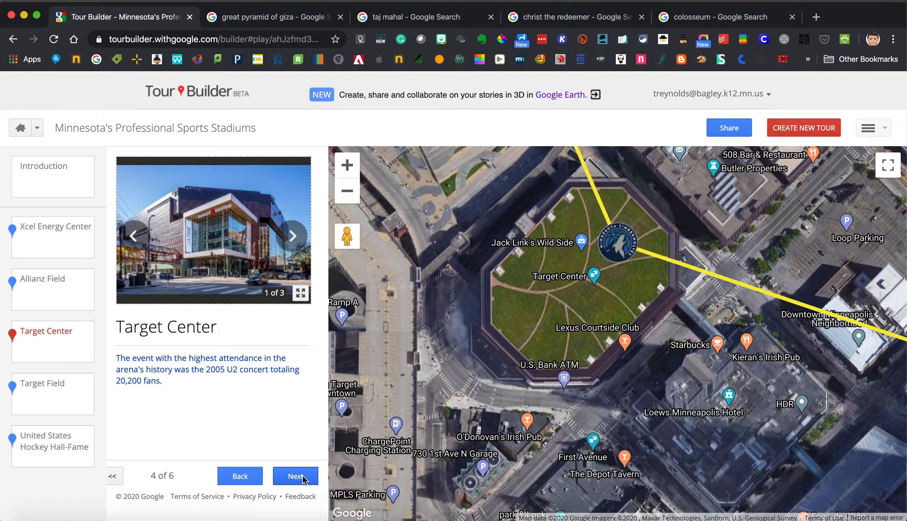
pyautogui.moveTo(697, 317)
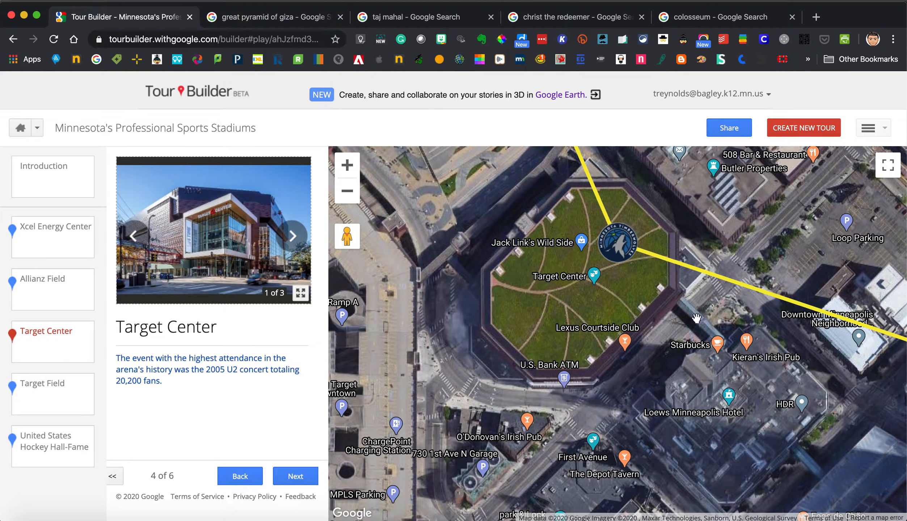
# - Begin creating a brand new tour
pyautogui.click(803, 128)
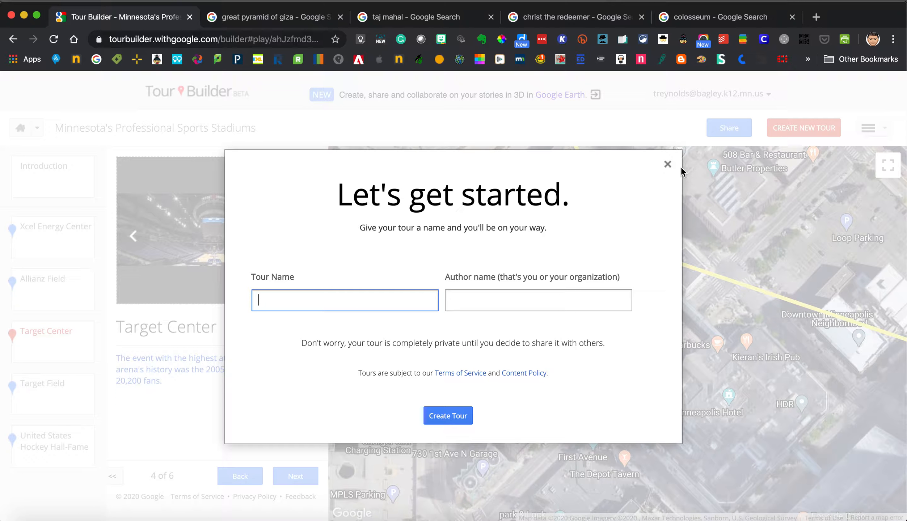
# - Create a tour named '8 Wonders of the World' with author Reynolds
pyautogui.write('8')
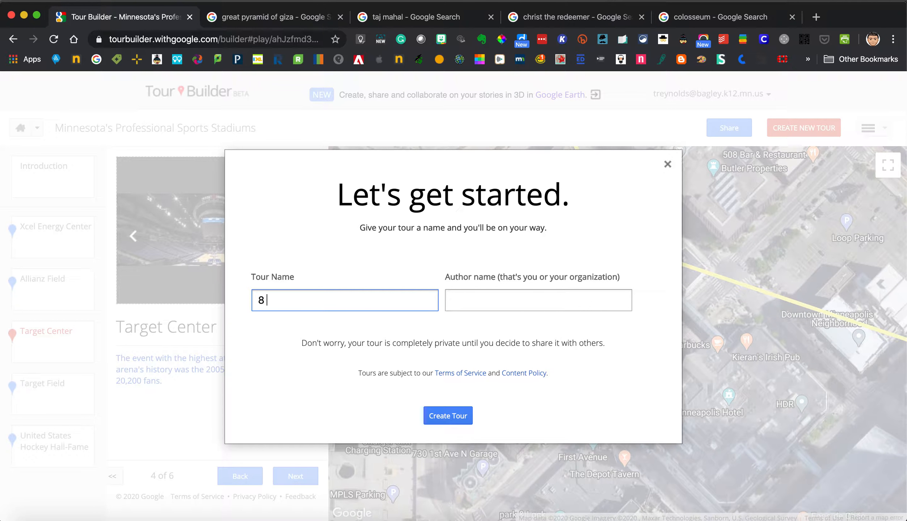
pyautogui.write('Wonders of the')
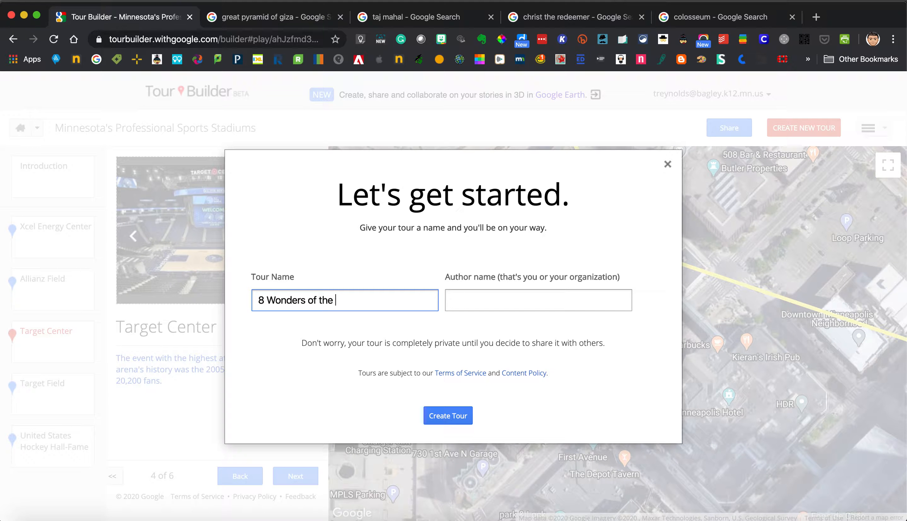
pyautogui.write('World')
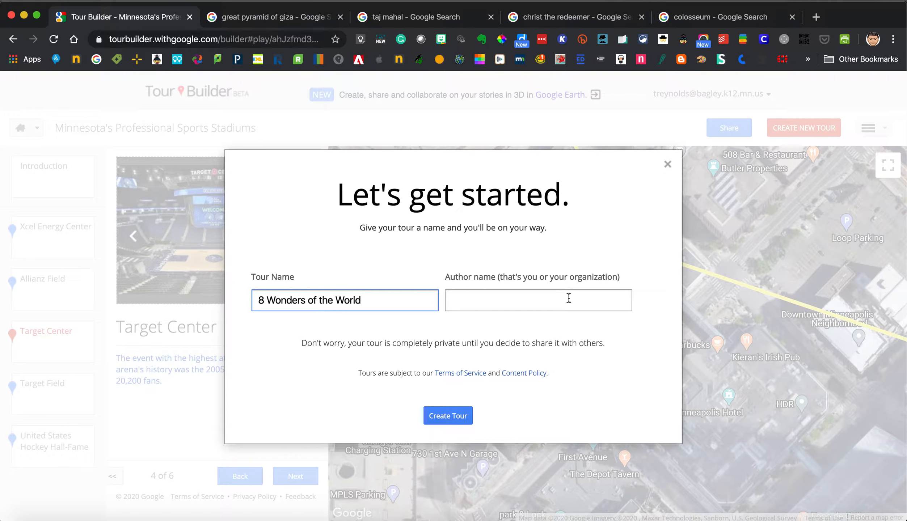
pyautogui.write('R')
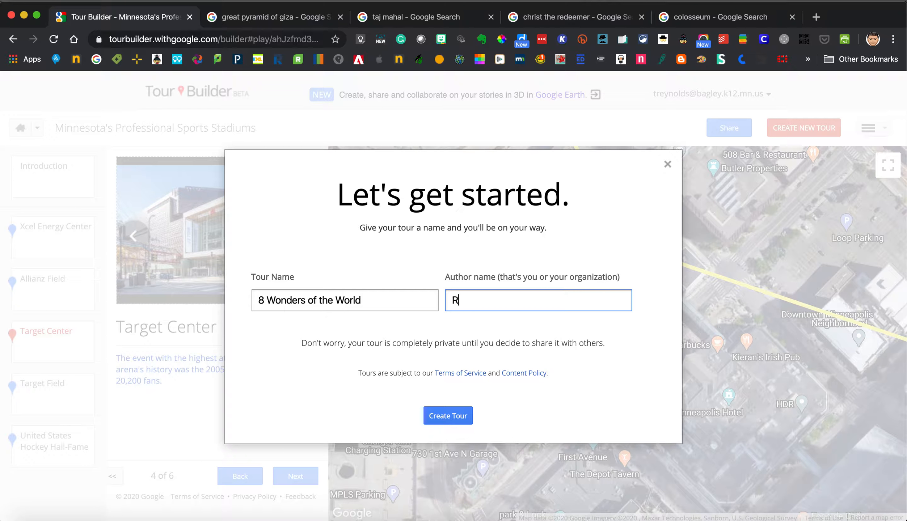
pyautogui.write('eyn')
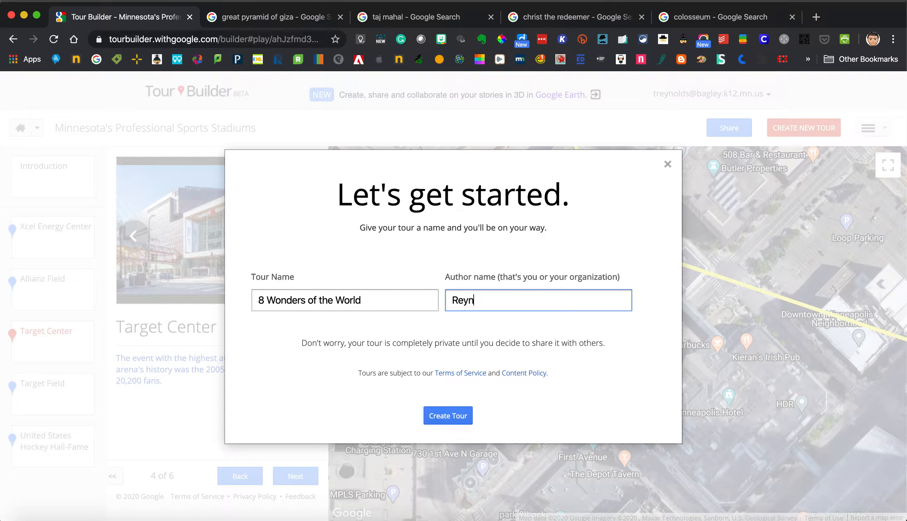
pyautogui.write('olds')
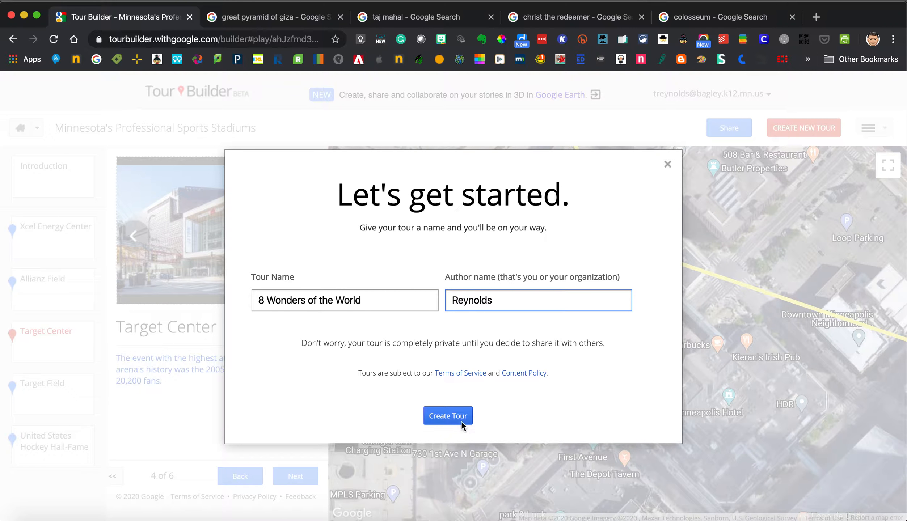
pyautogui.click(447, 415)
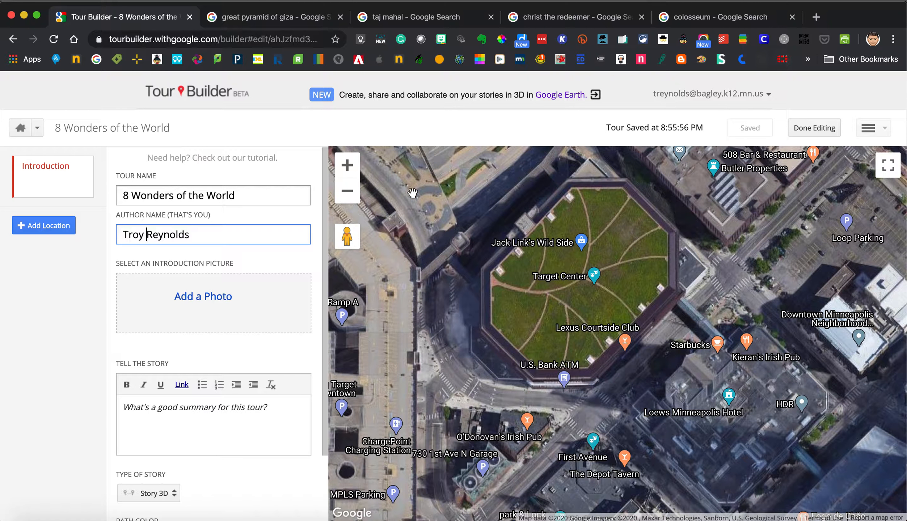
# - Write the introduction story 'THis is the 8 wonders of the world'
pyautogui.click(213, 410)
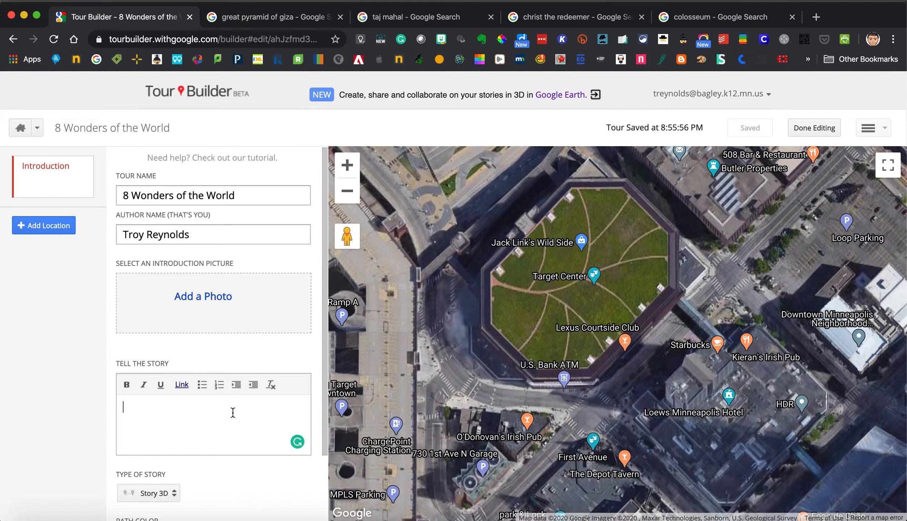
pyautogui.write('THis is the')
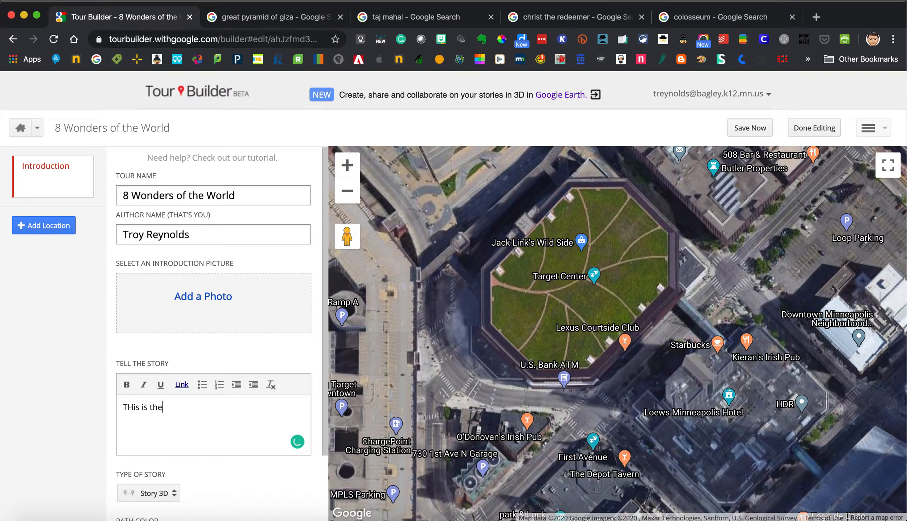
pyautogui.write('8 wonders of the')
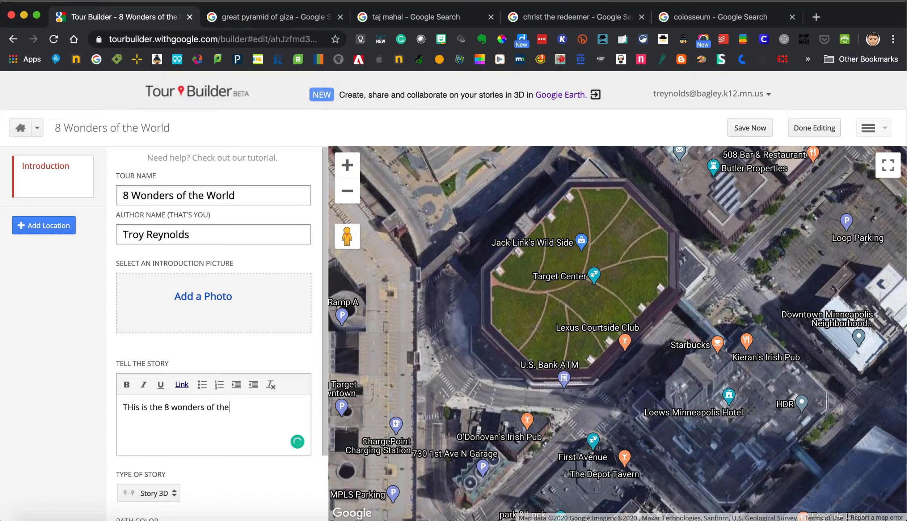
pyautogui.write('world')
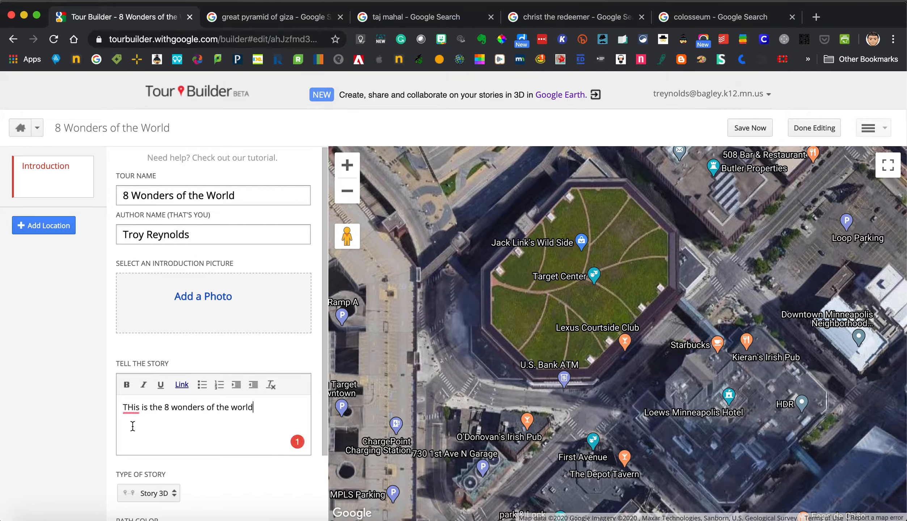
# - Accept Grammarly's correction to 'This' and review the Type of Story setting
pyautogui.click(130, 406)
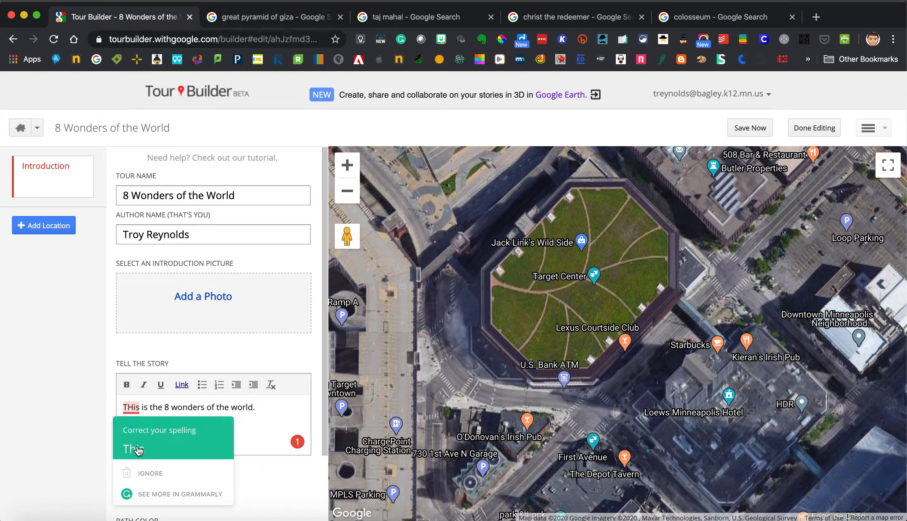
pyautogui.click(132, 450)
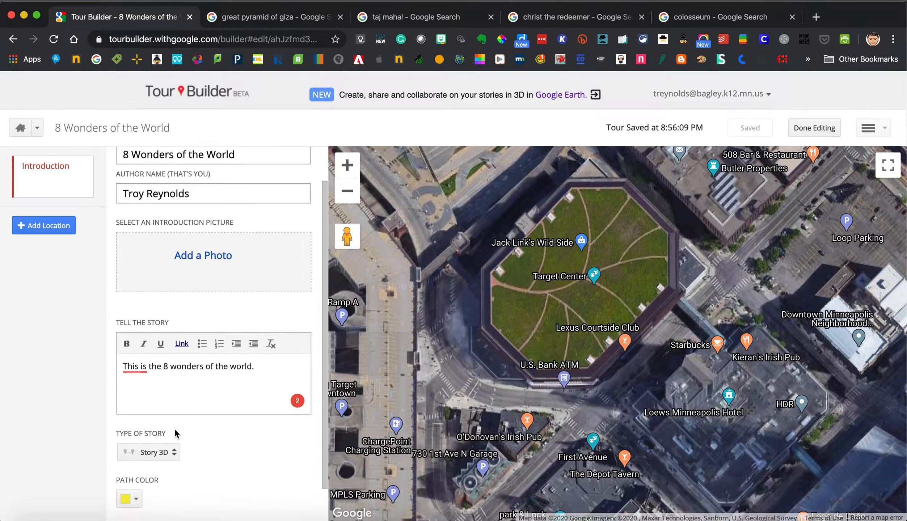
pyautogui.scroll(-3)
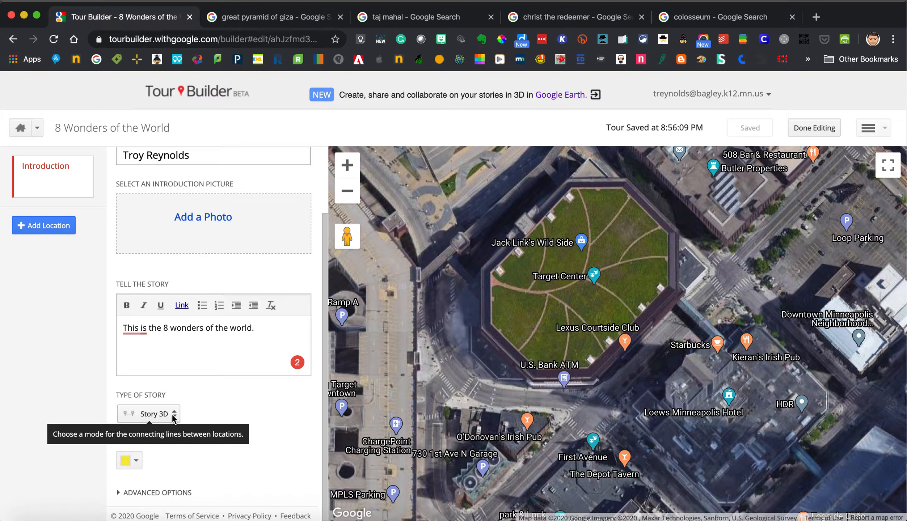
pyautogui.click(148, 413)
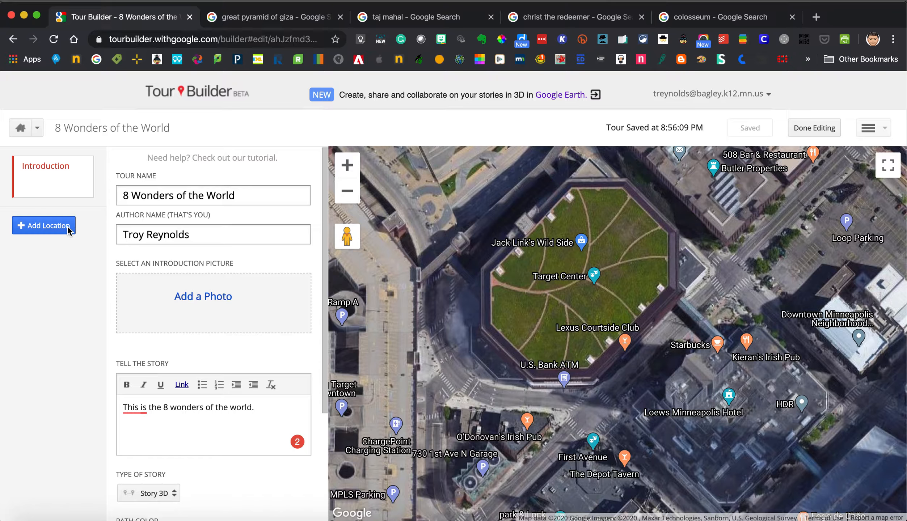
# - Search for Taj Mahal, add it as the tour's first location, then go to its search results
pyautogui.click(44, 226)
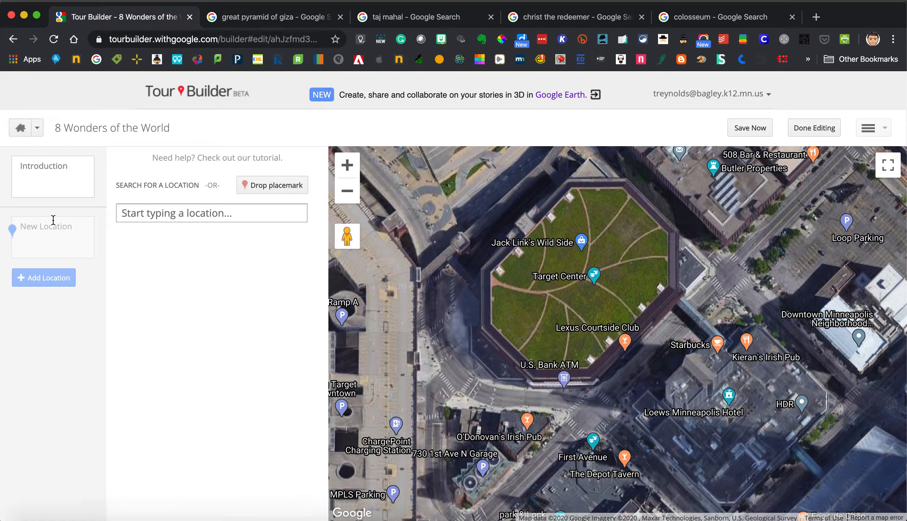
pyautogui.click(211, 213)
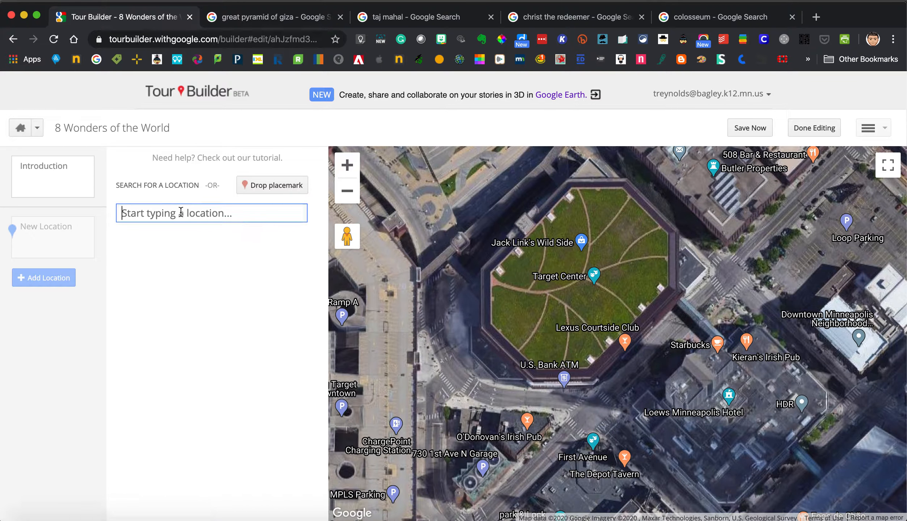
pyautogui.write('Taj M')
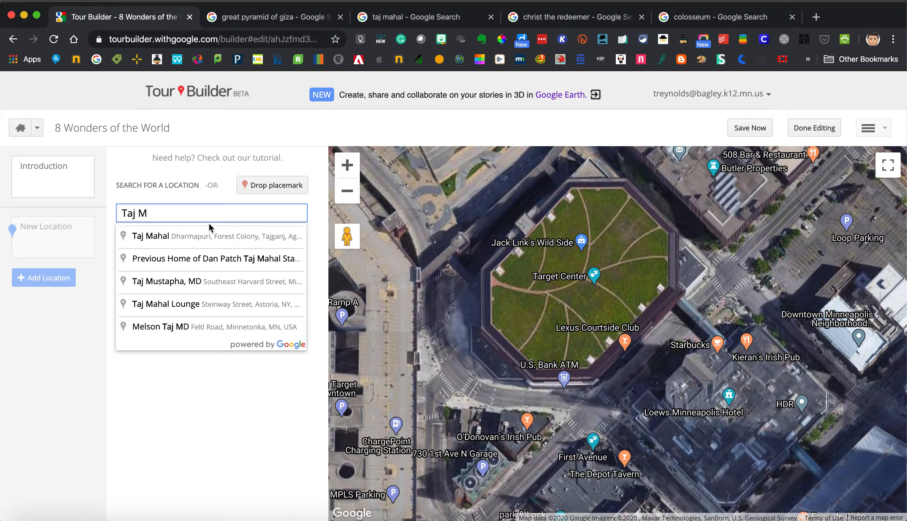
pyautogui.click(150, 236)
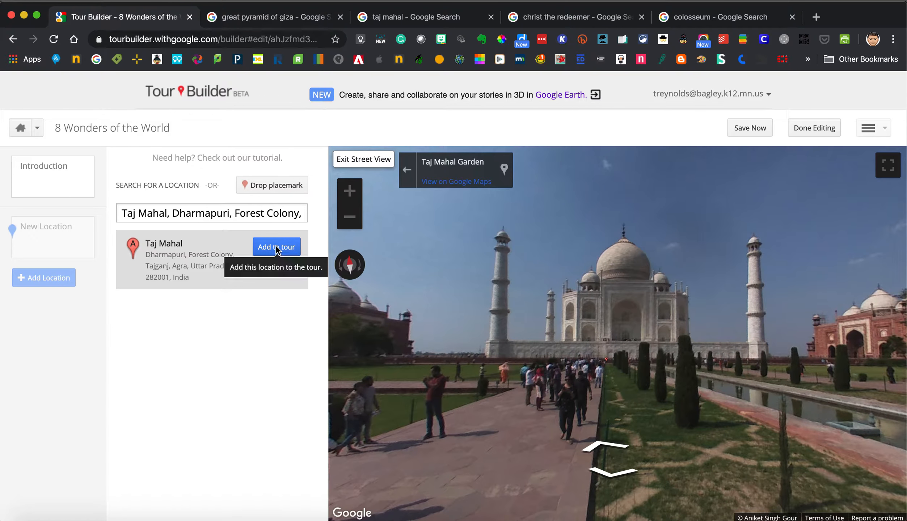
pyautogui.click(272, 185)
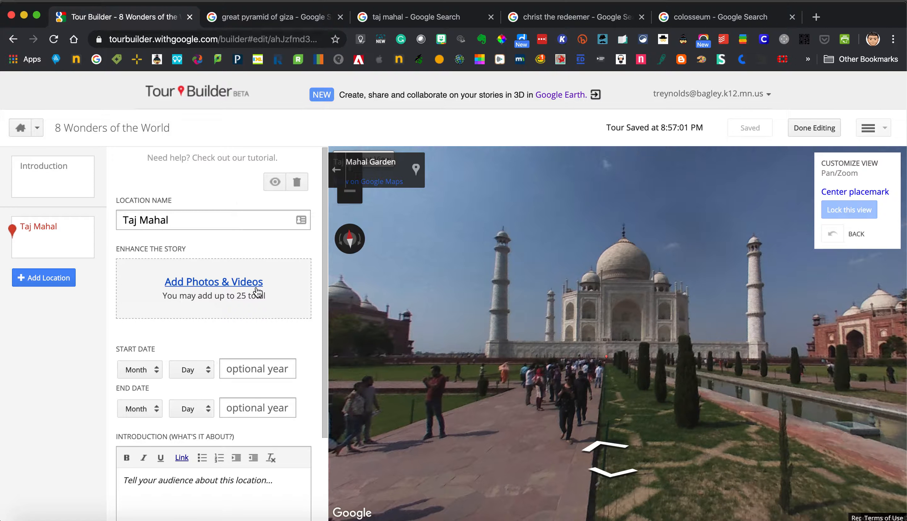
pyautogui.click(422, 17)
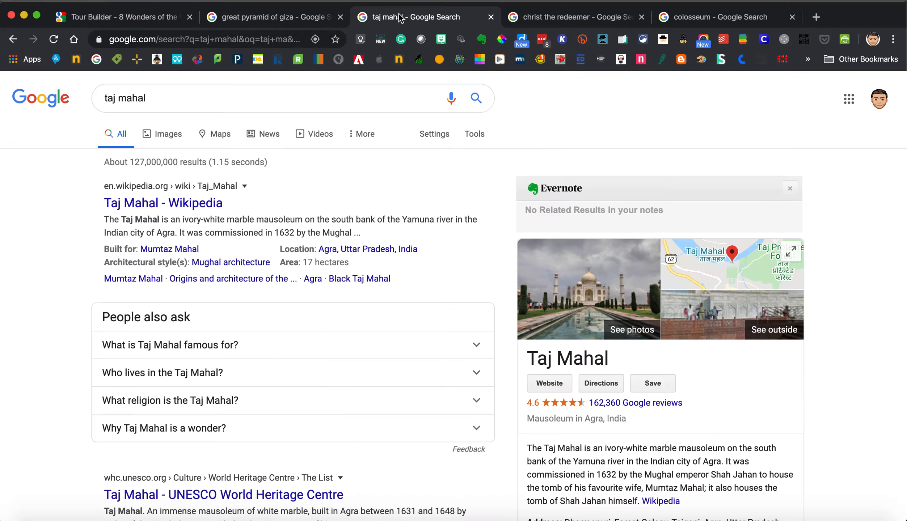
pyautogui.moveTo(168, 134)
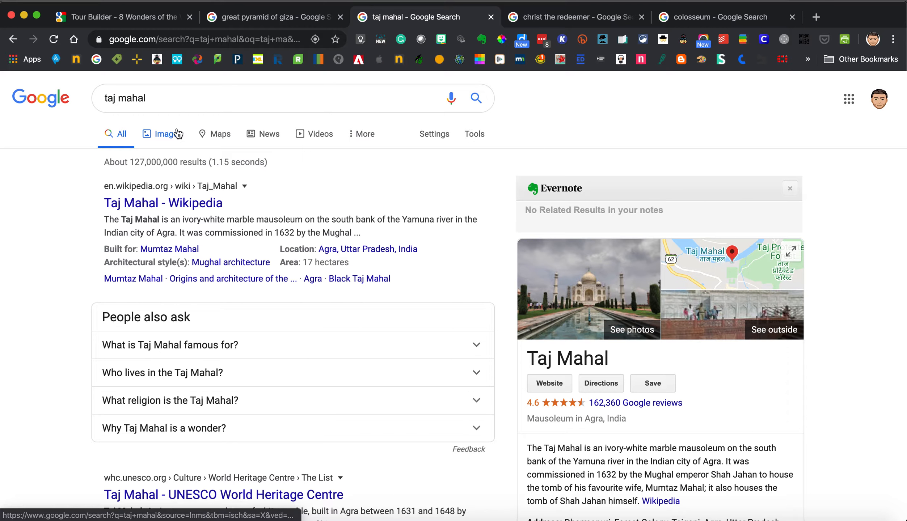
# - Find the misty Lonely Planet Taj Mahal photo in Google Images and copy its image address
pyautogui.click(166, 133)
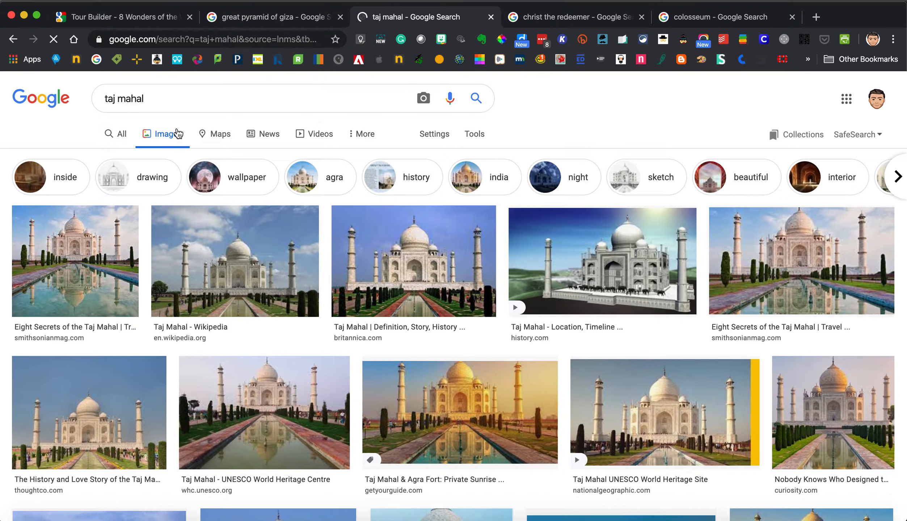
pyautogui.scroll(-3)
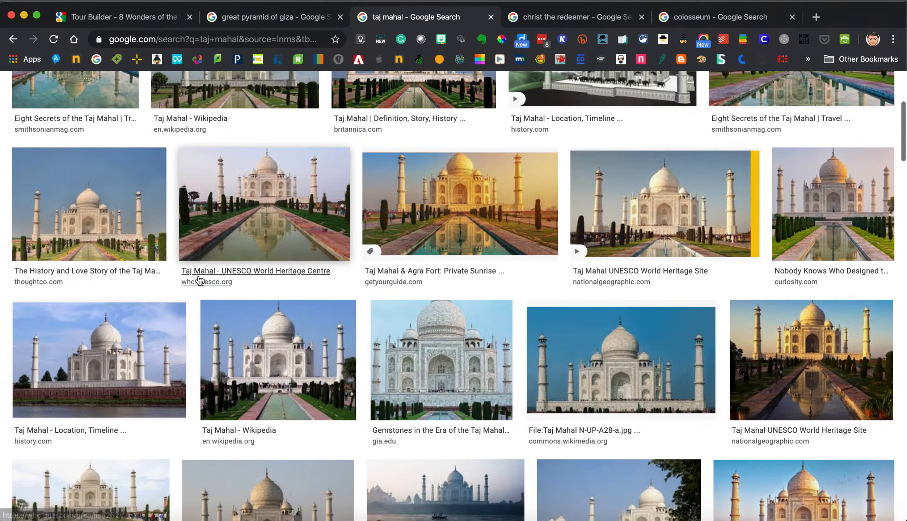
pyautogui.scroll(-3)
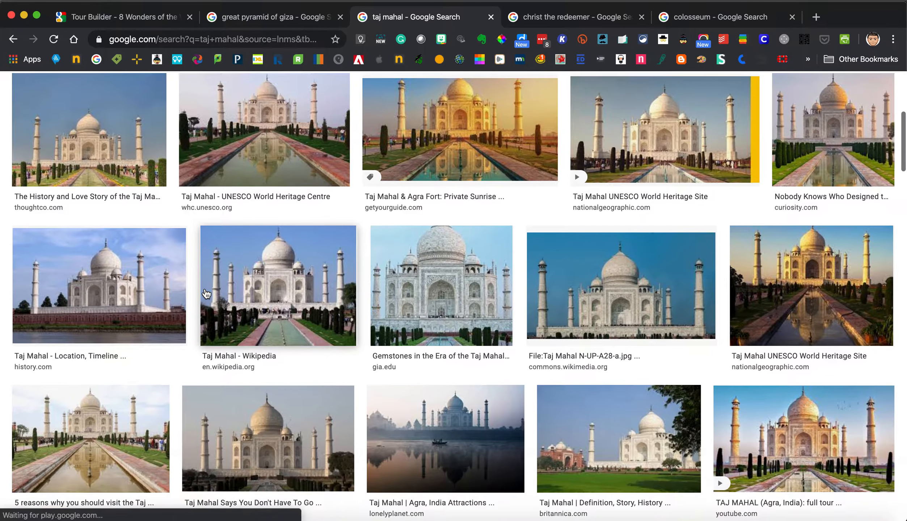
pyautogui.scroll(-3)
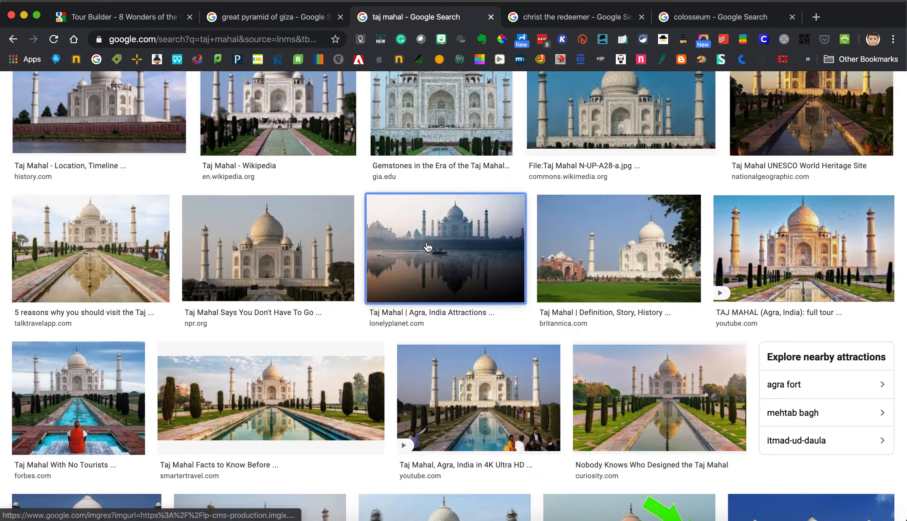
pyautogui.click(445, 248)
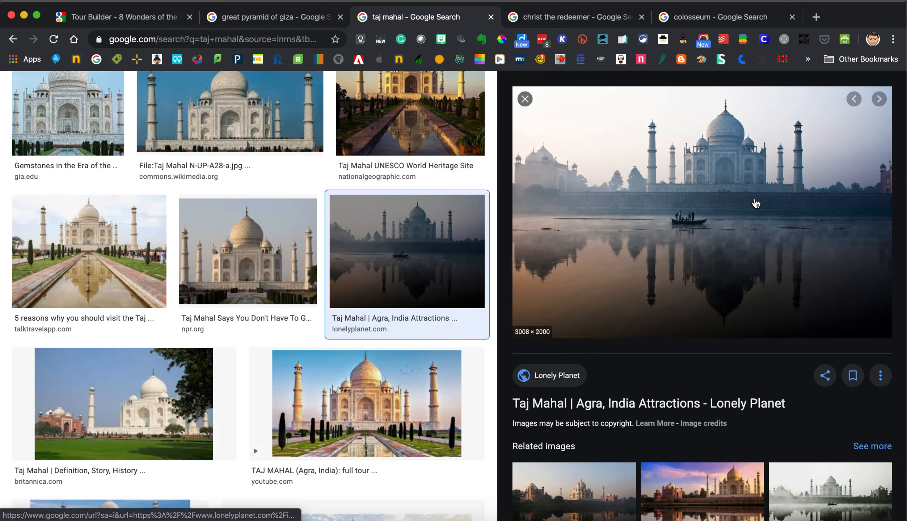
pyautogui.rightClick(756, 202)
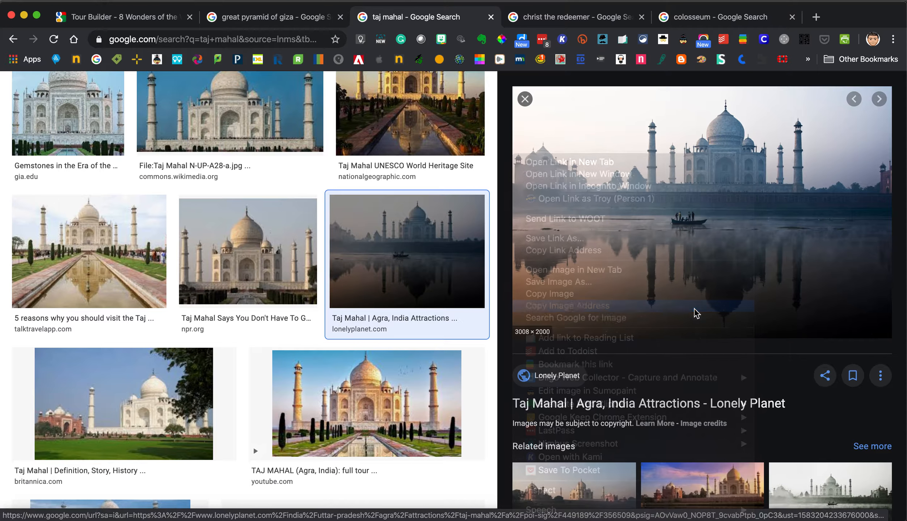
pyautogui.click(272, 16)
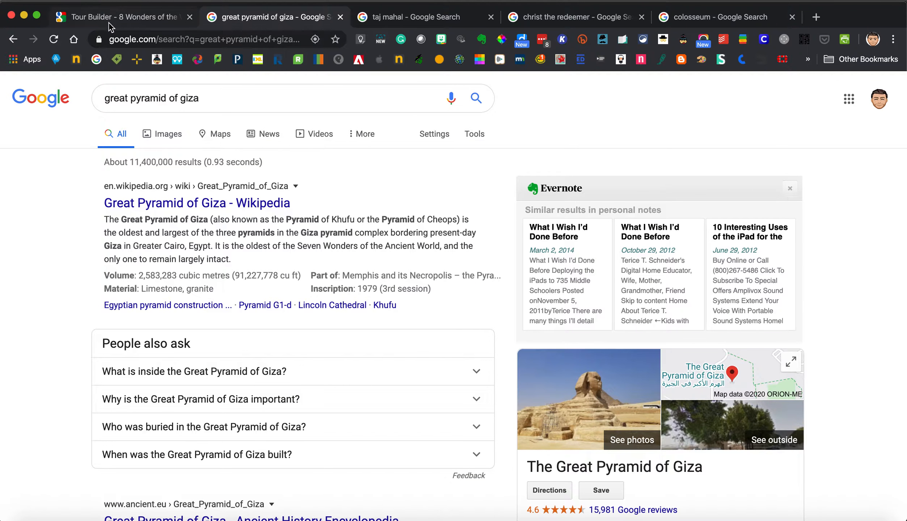
# - Attach the Lonely Planet Taj Mahal photo to the location via Image by URL
pyautogui.click(121, 17)
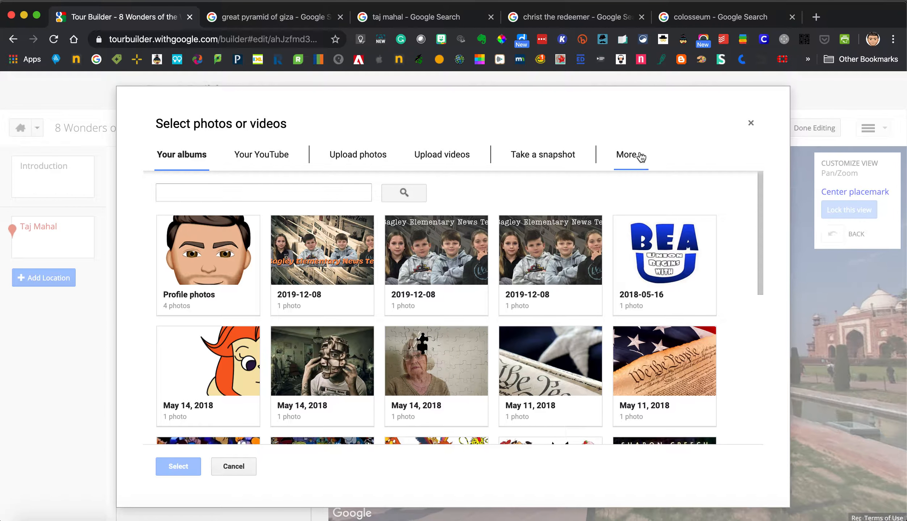
pyautogui.click(625, 154)
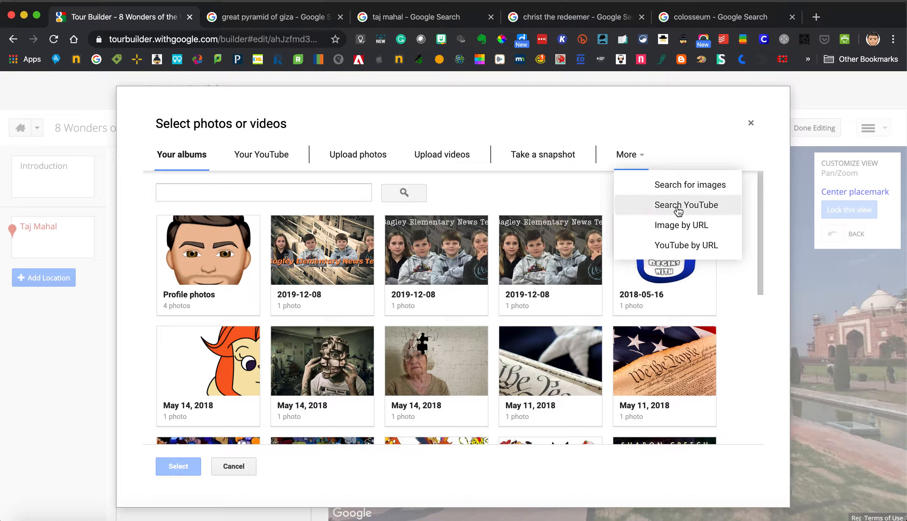
pyautogui.click(681, 225)
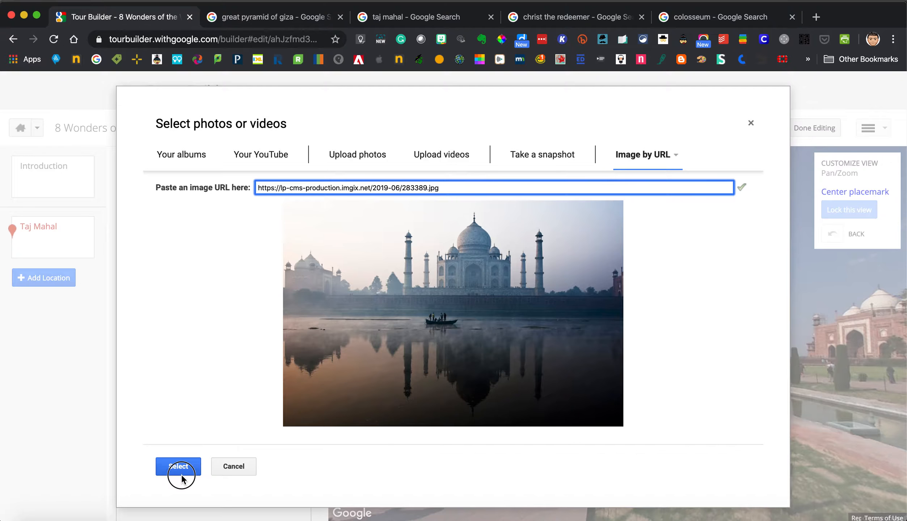
pyautogui.click(178, 466)
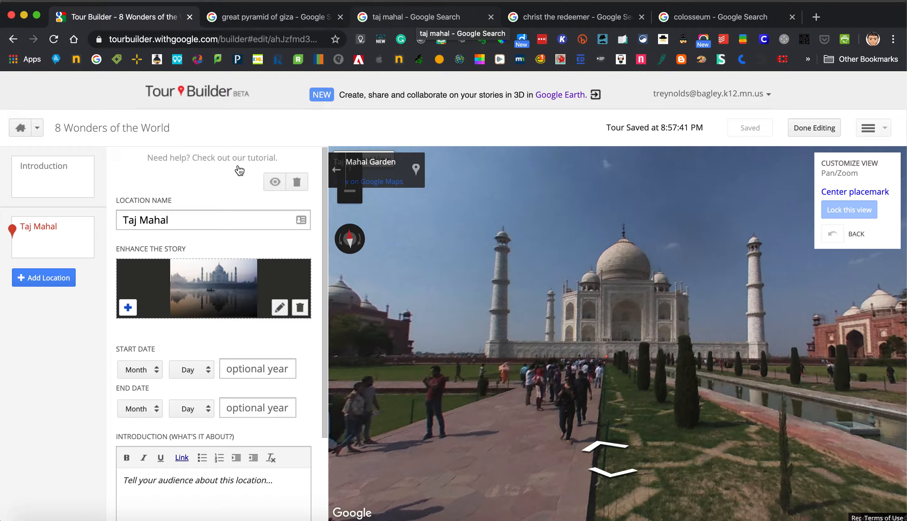
pyautogui.scroll(-3)
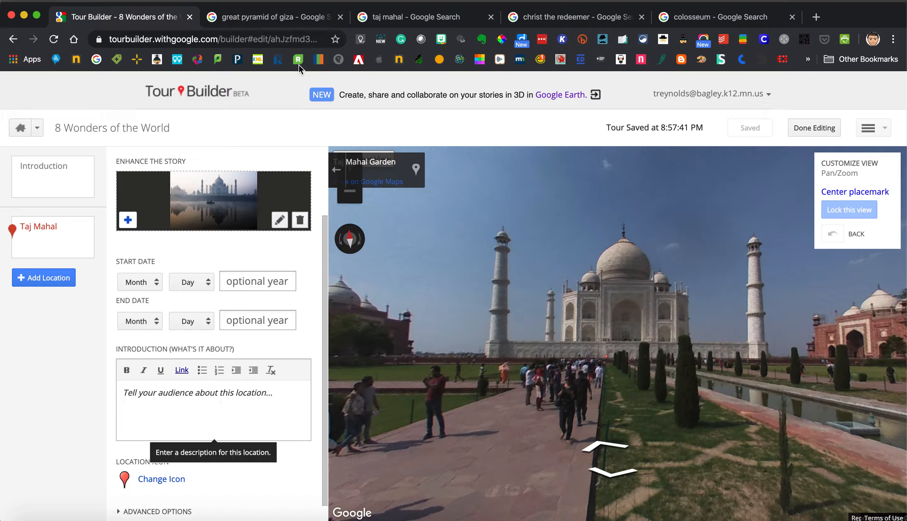
# - Copy the Wikipedia snippet into the Taj Mahal introduction and add a Wikipedia credit
pyautogui.click(415, 17)
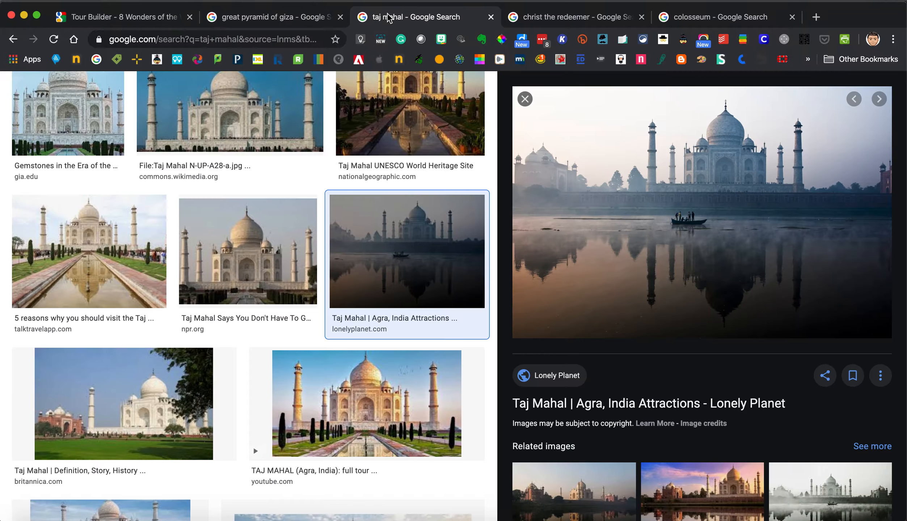
pyautogui.scroll(3)
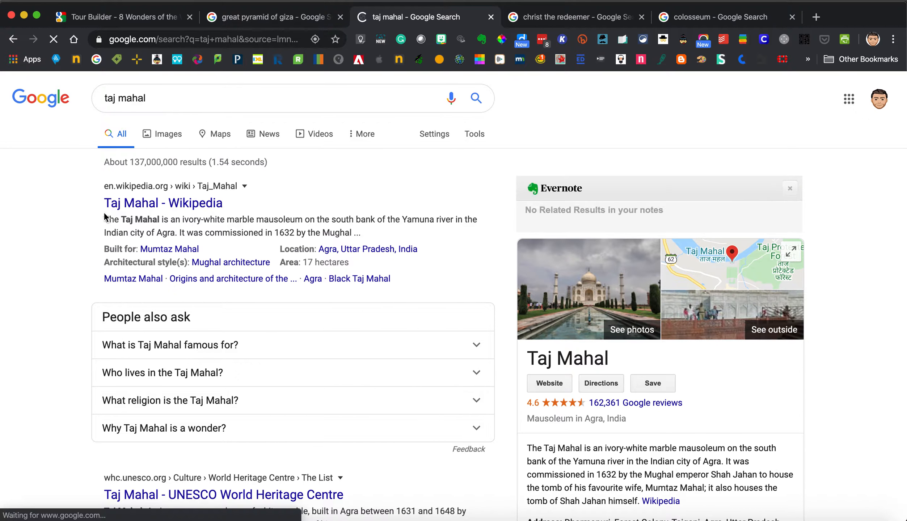
pyautogui.moveTo(103, 219); pyautogui.dragTo(353, 232)
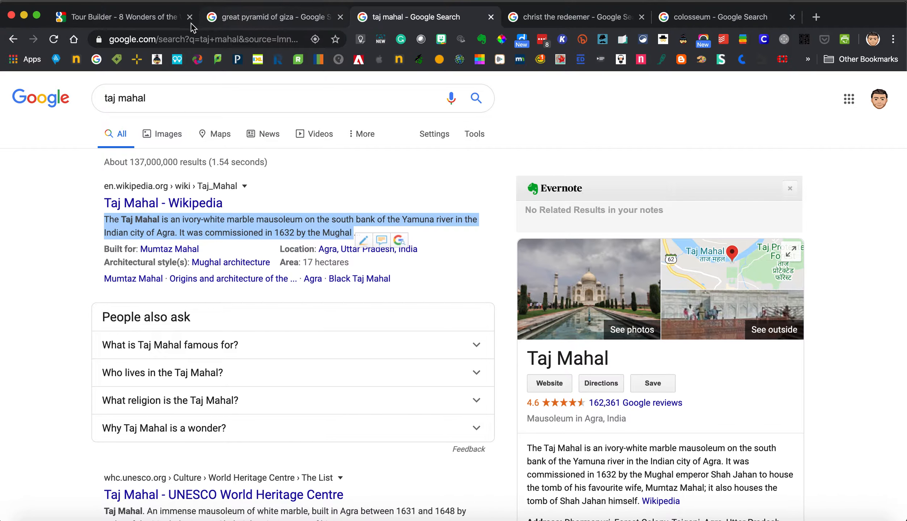
pyautogui.moveTo(136, 16)
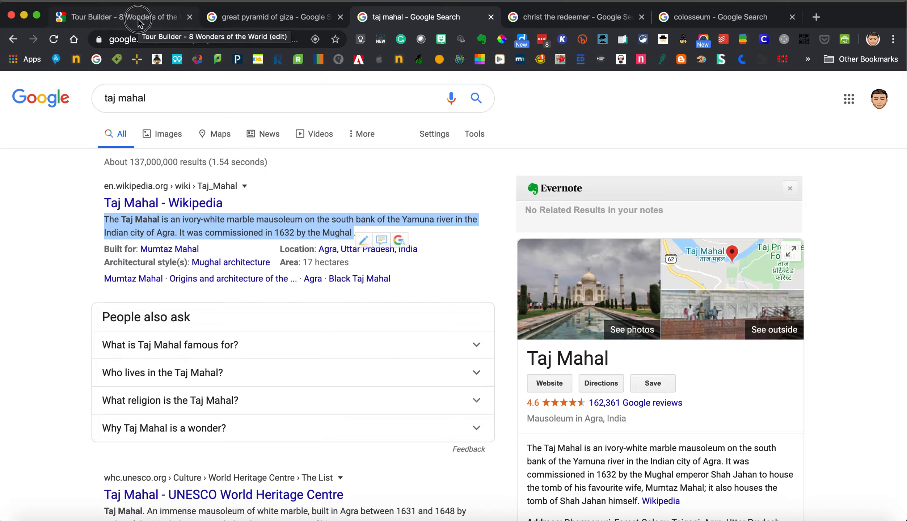
pyautogui.click(116, 16)
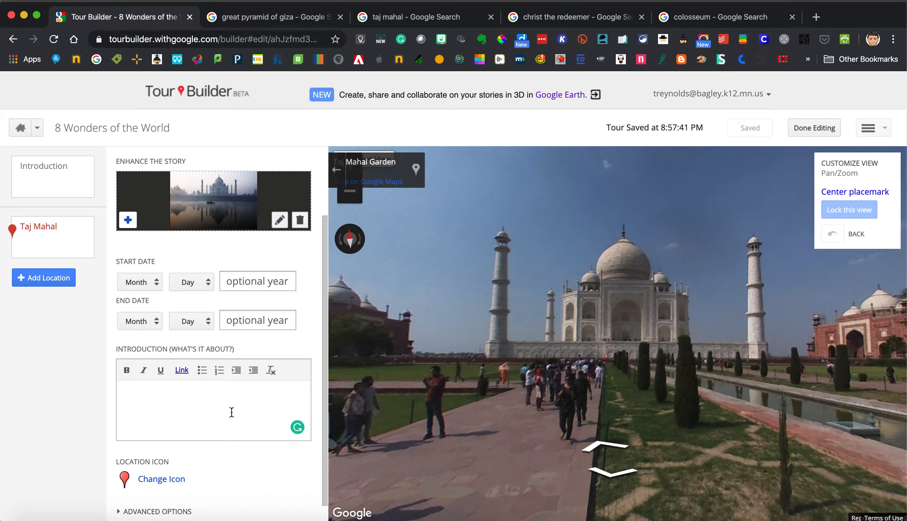
pyautogui.write('The Taj Mahal is an ivory-white marble mausoleum on the south bank of the Yamuna river in the Indian city of Agra. It was commissioned in 1632 by the Mughal')
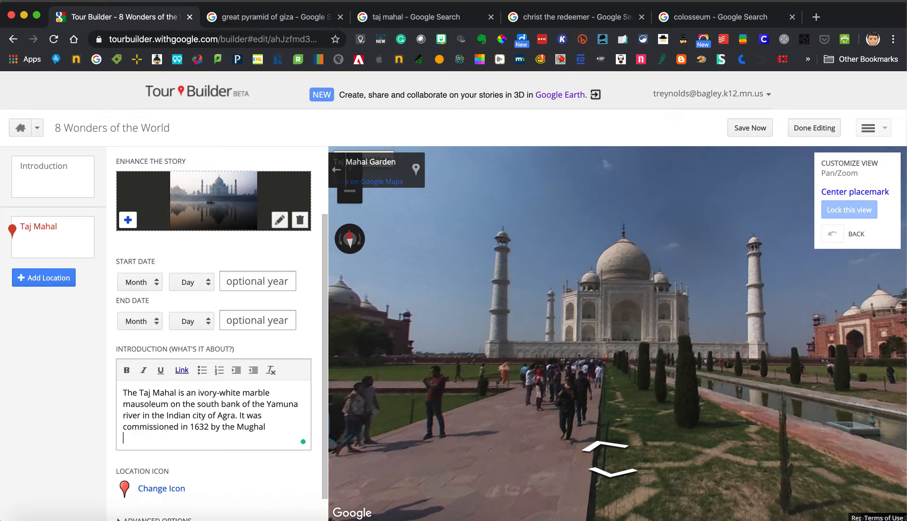
pyautogui.write('Wikipedi')
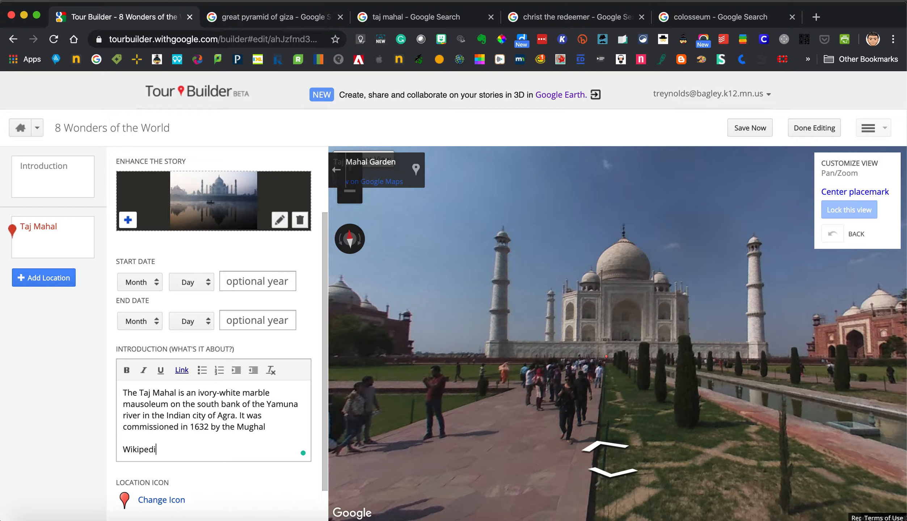
# - Link the word Wikipedia to the Taj_Mahal Wikipedia article
pyautogui.doubleClick(139, 449)
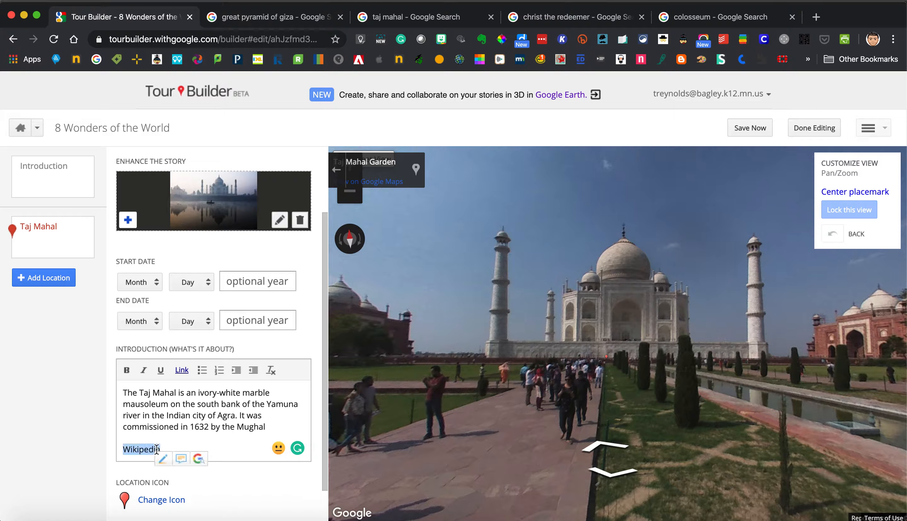
pyautogui.click(422, 17)
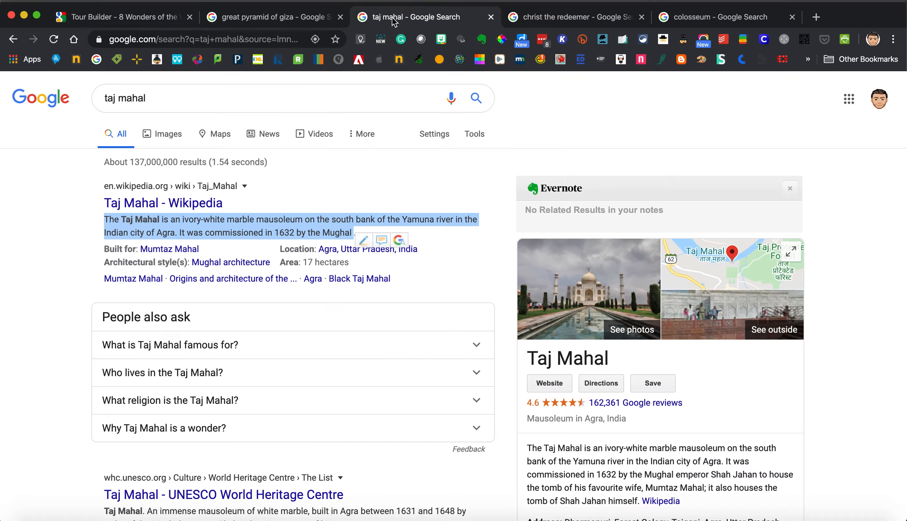
pyautogui.rightClick(163, 202)
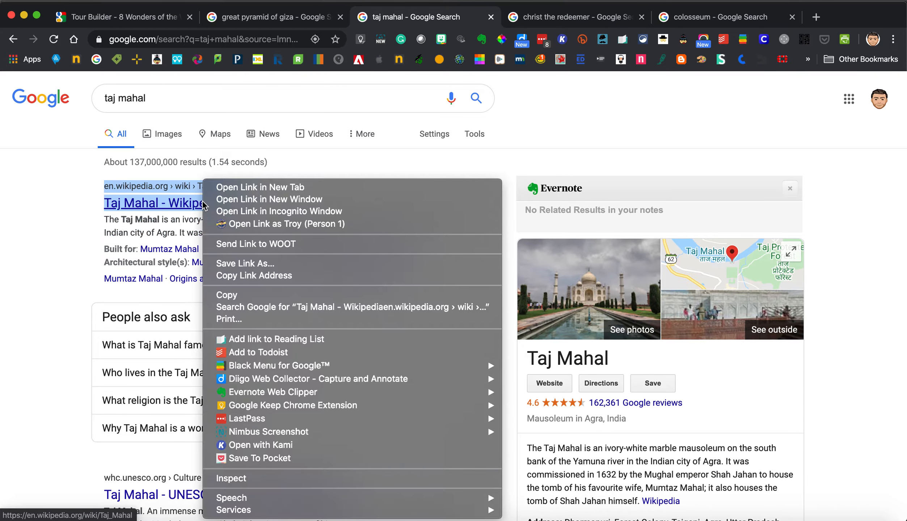
pyautogui.moveTo(255, 244)
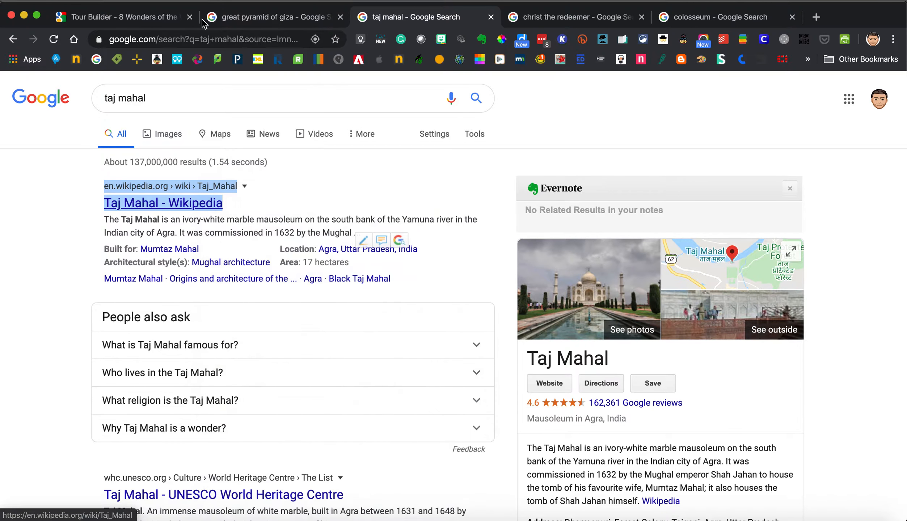
pyautogui.click(121, 16)
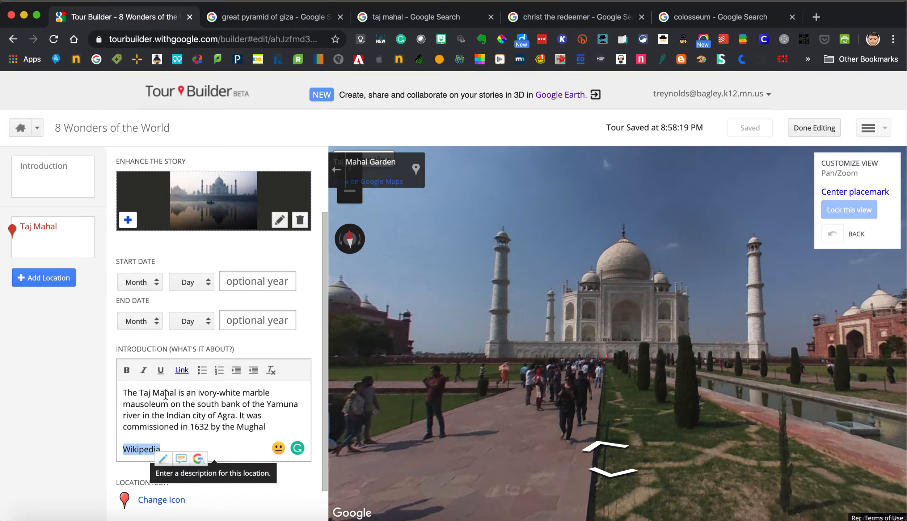
pyautogui.click(181, 369)
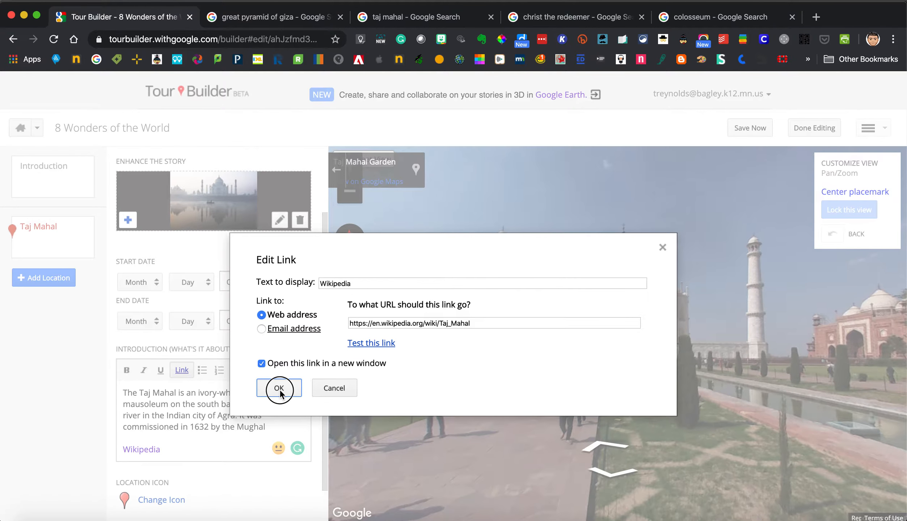
pyautogui.click(278, 388)
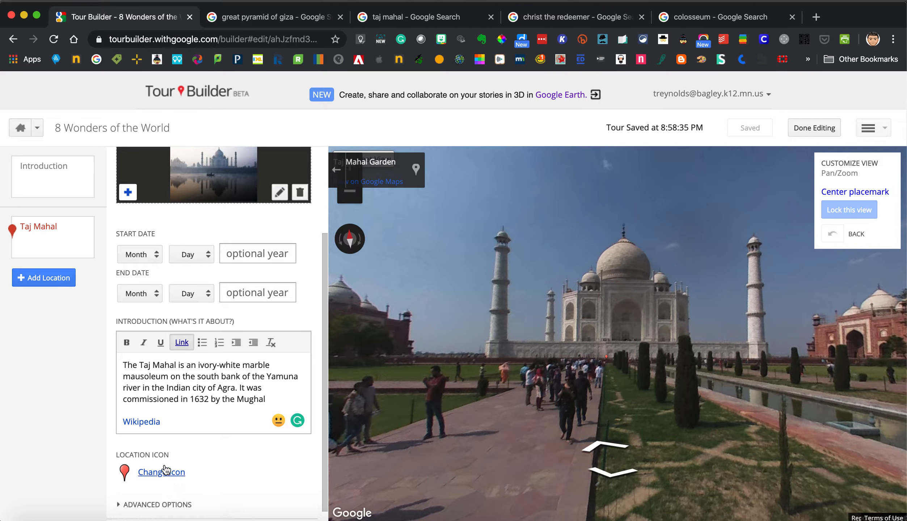
# - Give the Taj Mahal a custom green tree icon and start a second location
pyautogui.click(162, 472)
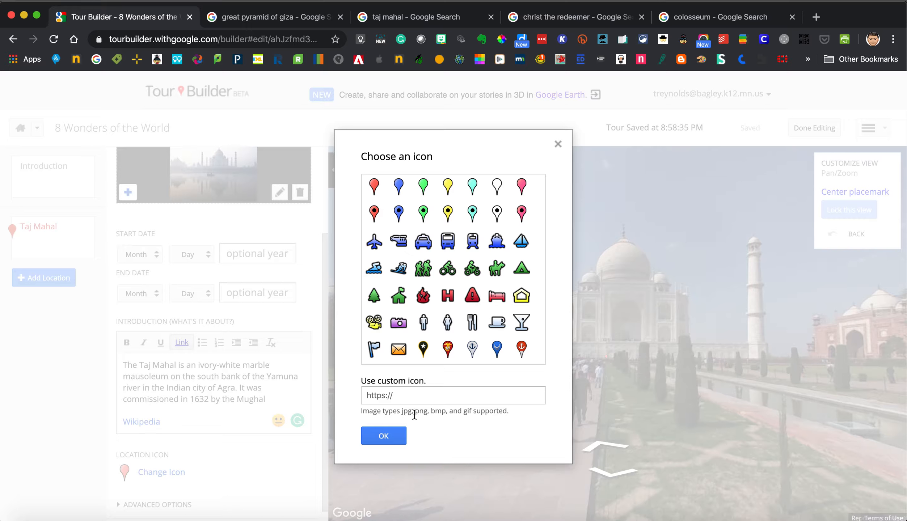
pyautogui.moveTo(447, 422)
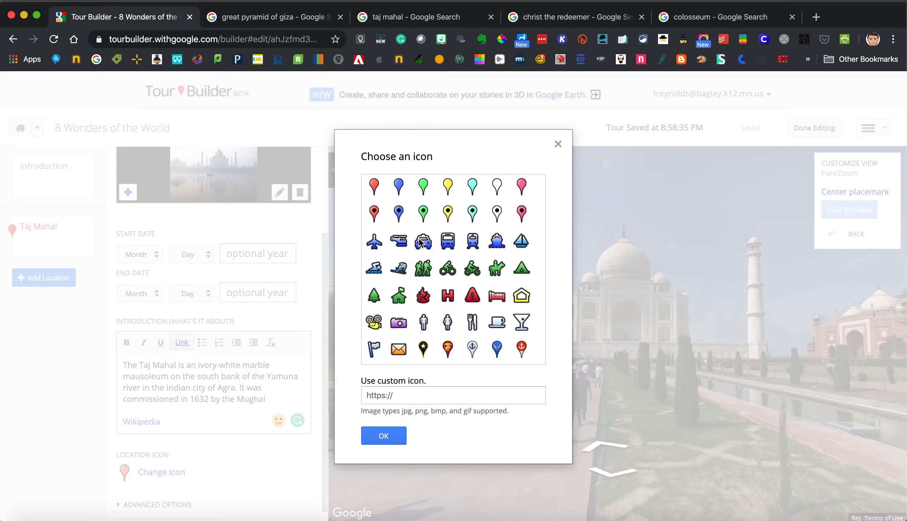
pyautogui.click(373, 295)
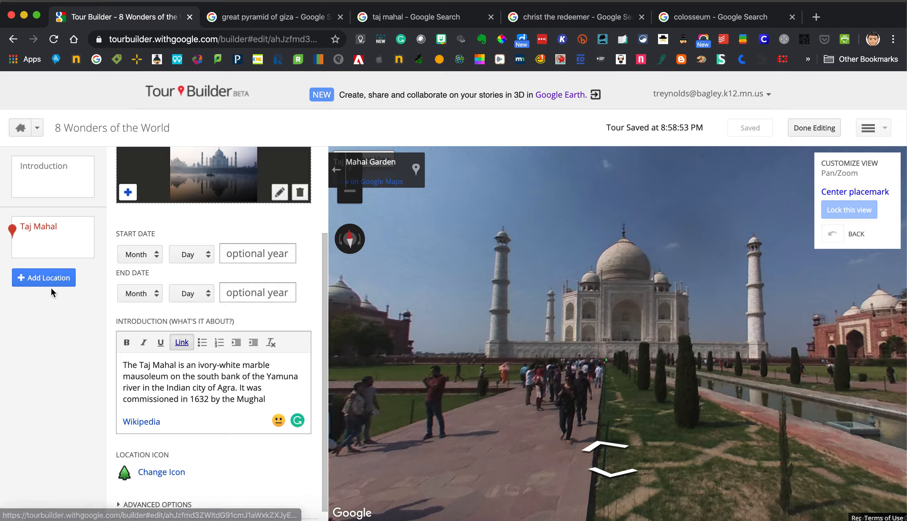
pyautogui.click(43, 278)
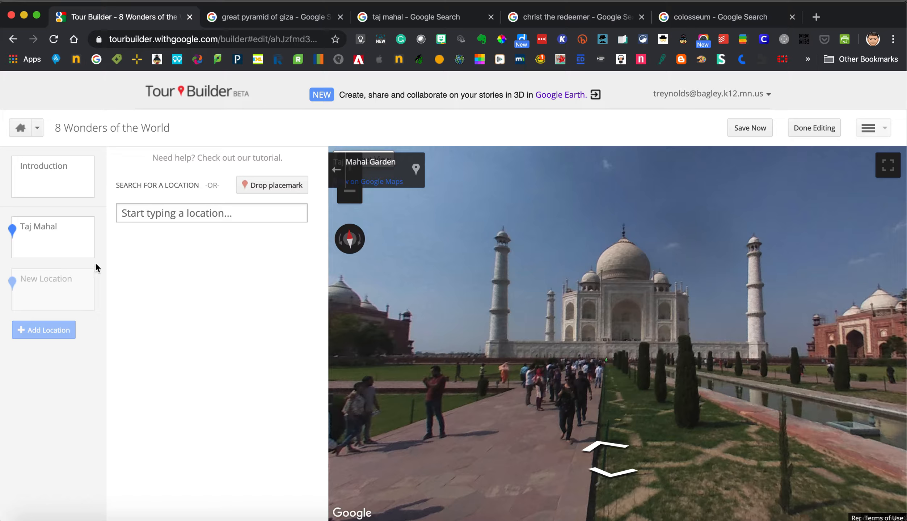
# - Add Christ the Redeemer in Rio de Janeiro as the second location, then go to its search results
pyautogui.write('Christ the re')
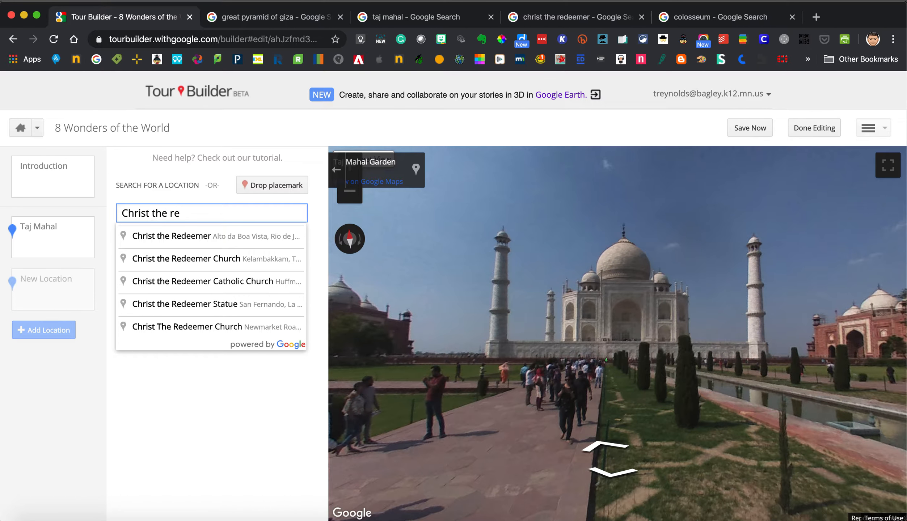
pyautogui.click(172, 235)
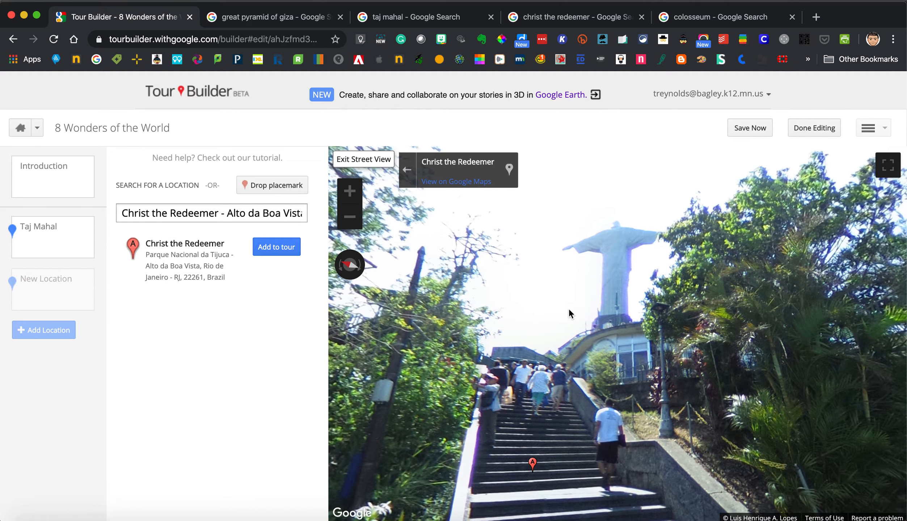
pyautogui.click(363, 160)
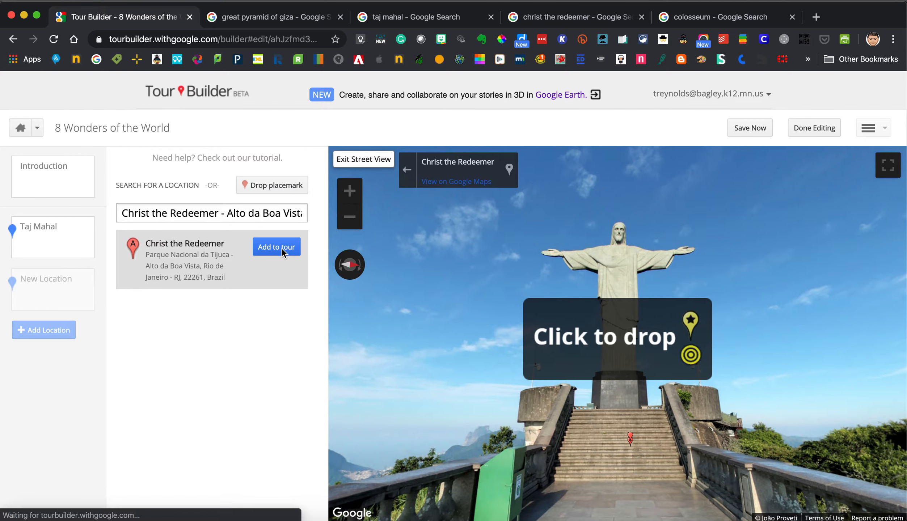
pyautogui.click(276, 246)
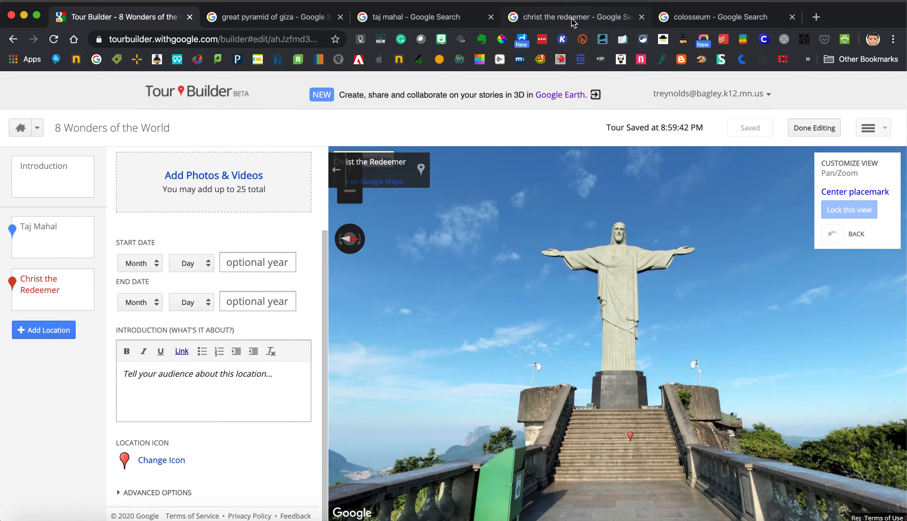
pyautogui.click(572, 16)
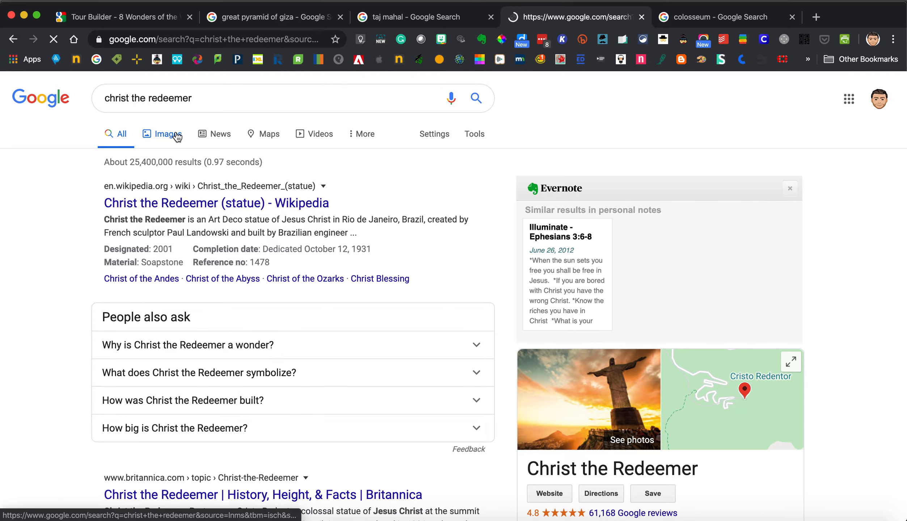
# - Find the CNN sunset photo of Christ the Redeemer in Google Images and copy its image address
pyautogui.click(169, 134)
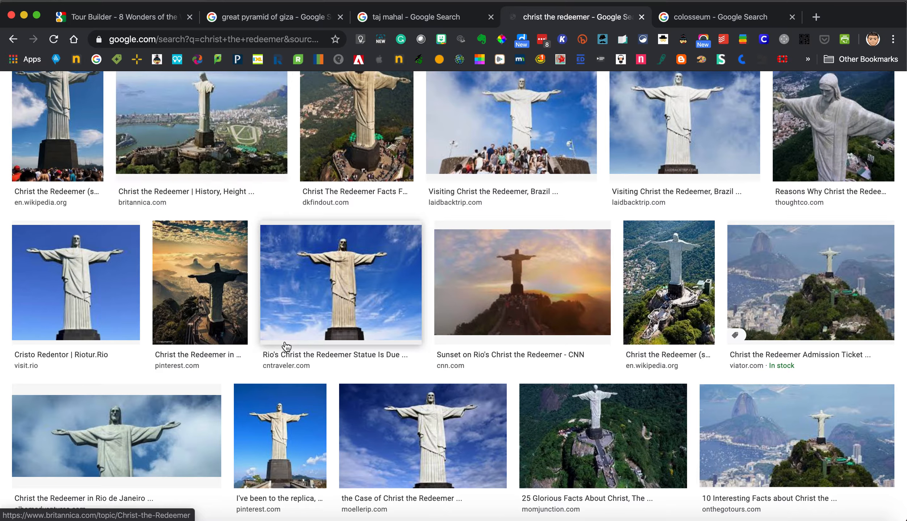
pyautogui.click(521, 282)
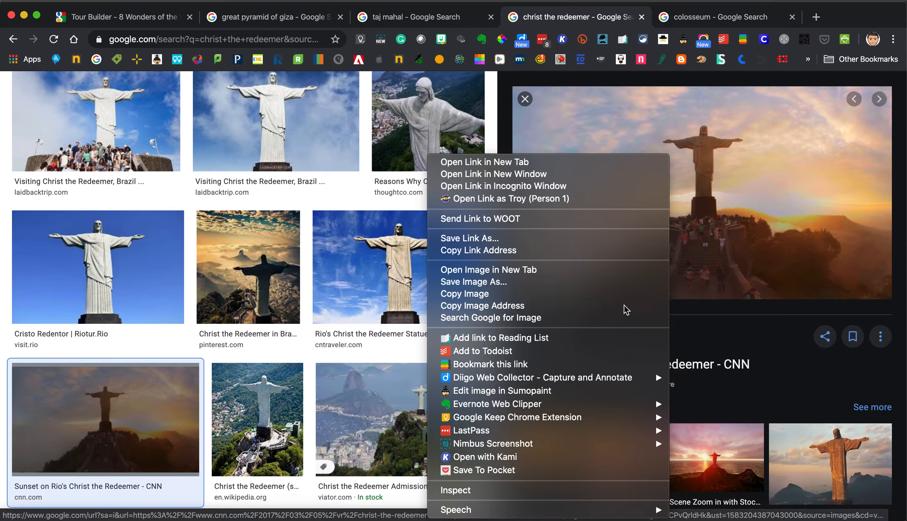
pyautogui.click(116, 16)
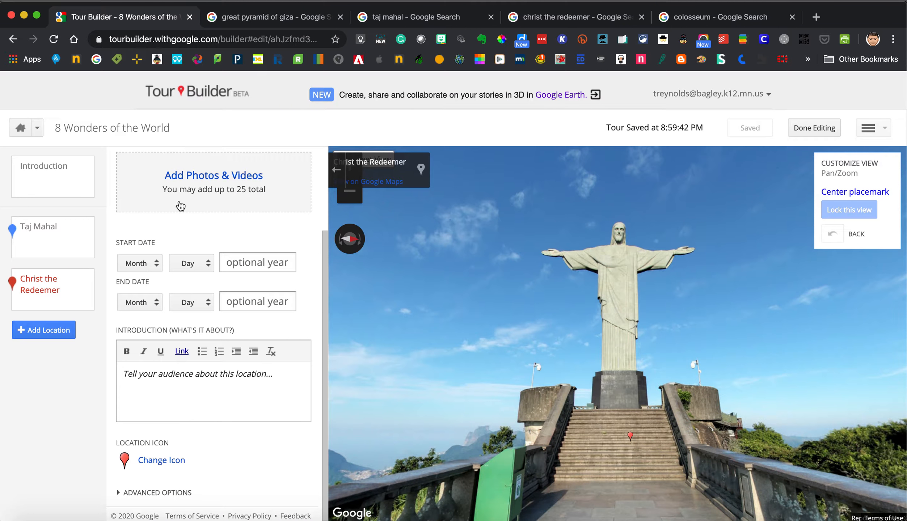
# - Attach the CNN sunset photo to the Christ the Redeemer stop via Image by URL
pyautogui.click(214, 175)
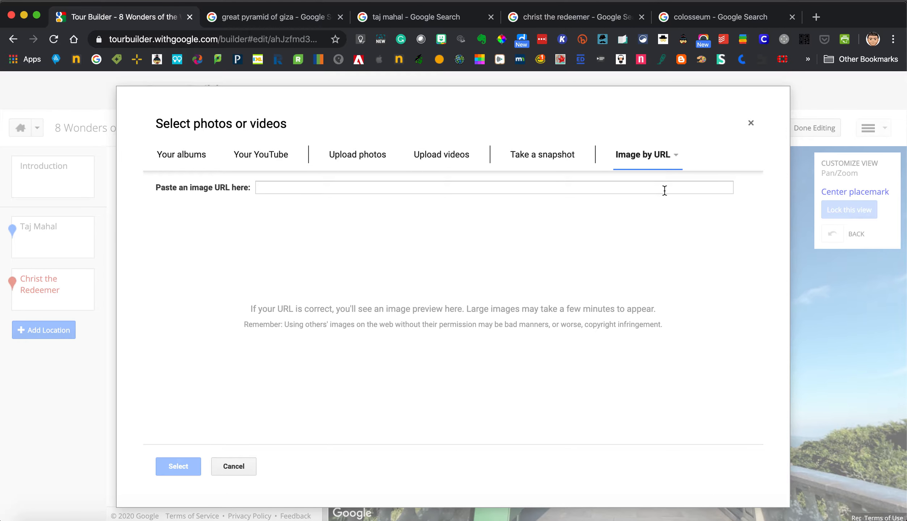
pyautogui.write('https://cdn.cnn.com/cnnnext/dam/assets/170305125355-christ-the-redeemer-rio-vr-exlarge-169.jpg')
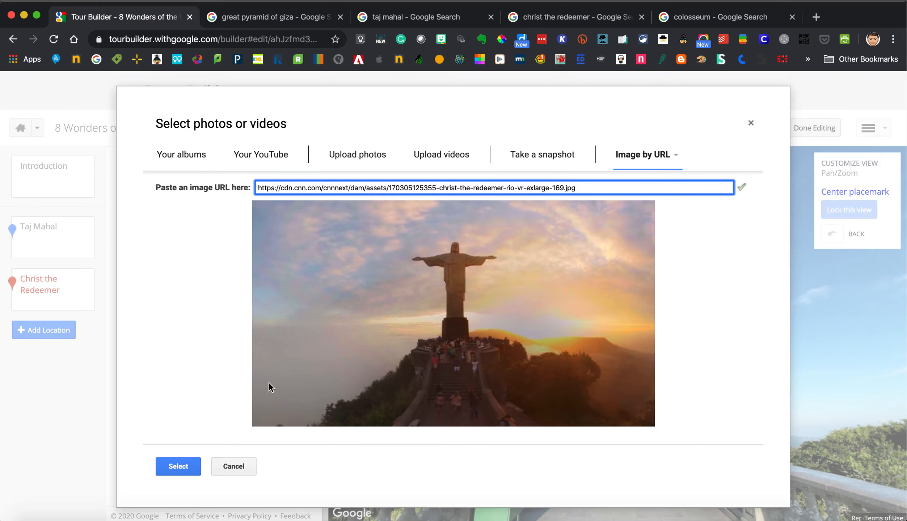
pyautogui.click(178, 466)
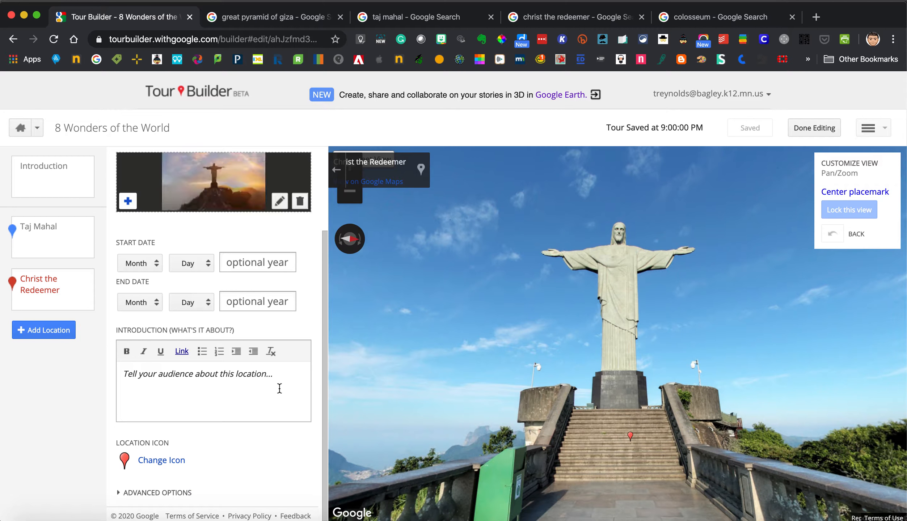
pyautogui.click(572, 17)
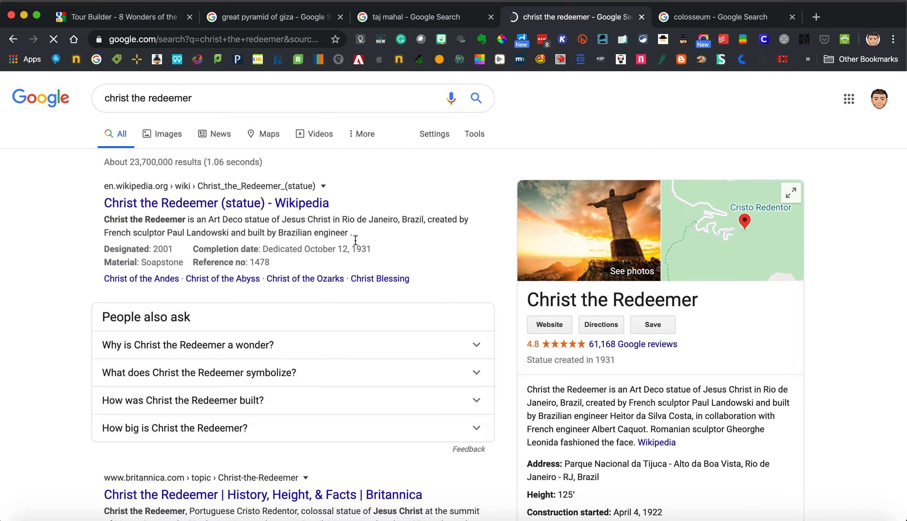
# - Paste the Britannica description into the Christ the Redeemer introduction and add the credit word 'Brittanica'
pyautogui.doubleClick(163, 219)
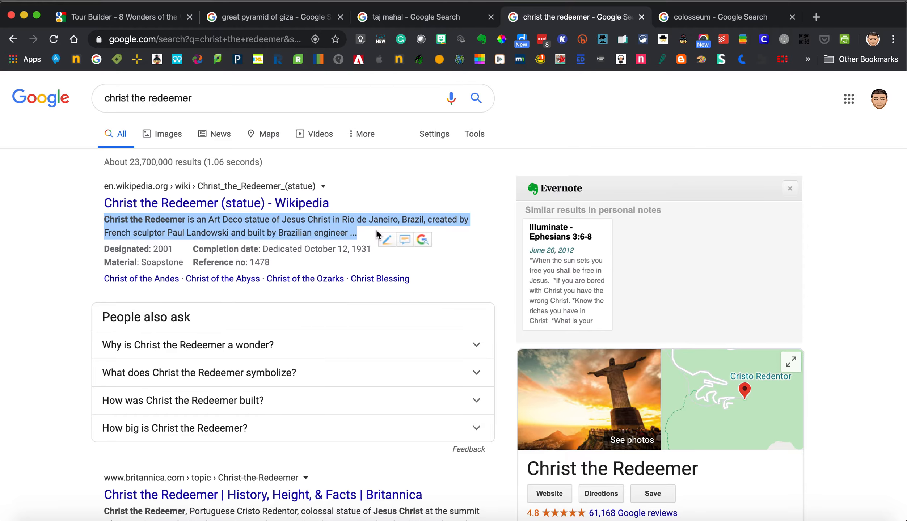
pyautogui.scroll(-3)
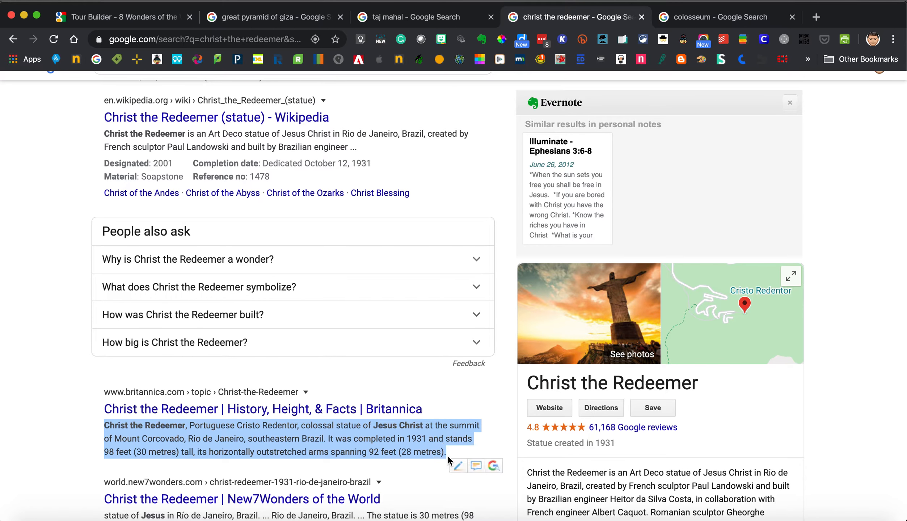
pyautogui.click(116, 17)
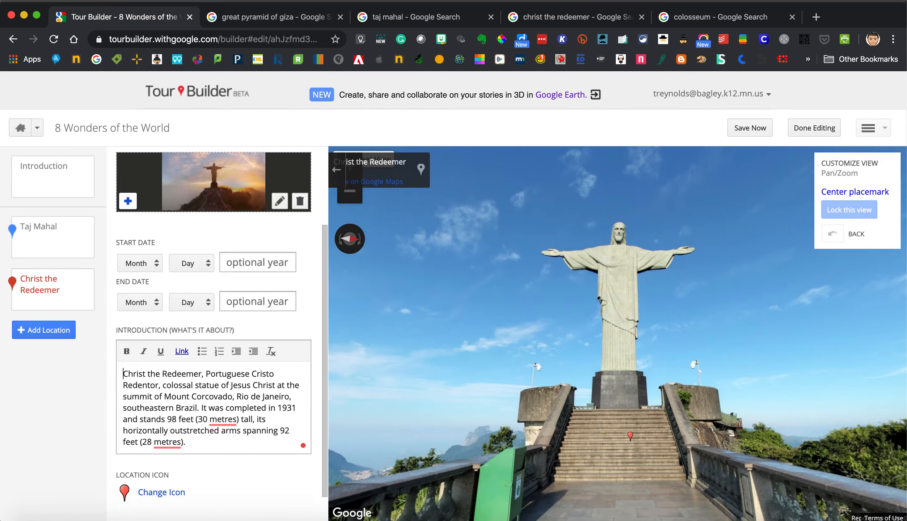
pyautogui.write('B')
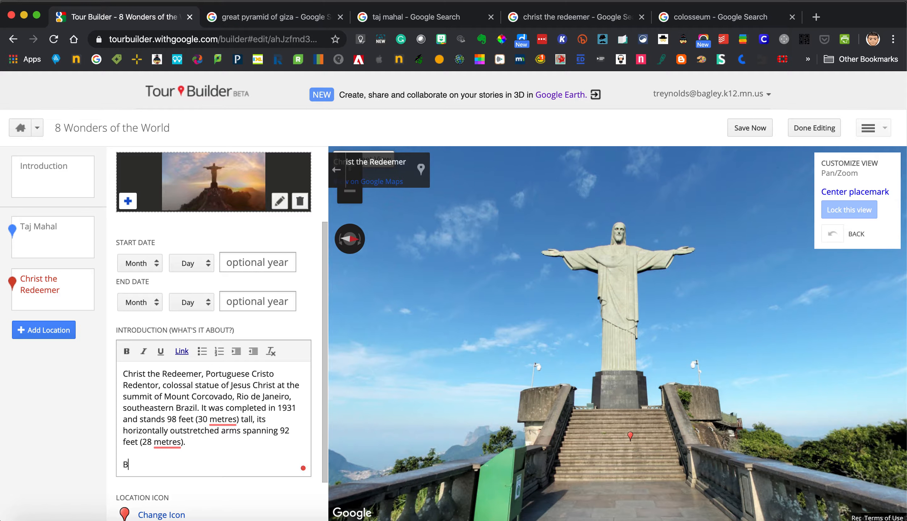
pyautogui.write('rittanica')
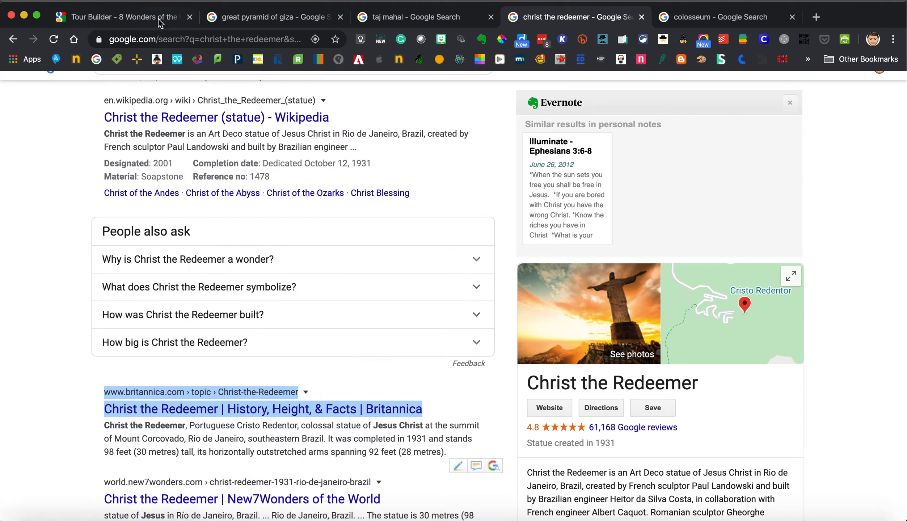
# - Link the word Brittanica to the Britannica source page for the statue
pyautogui.click(121, 16)
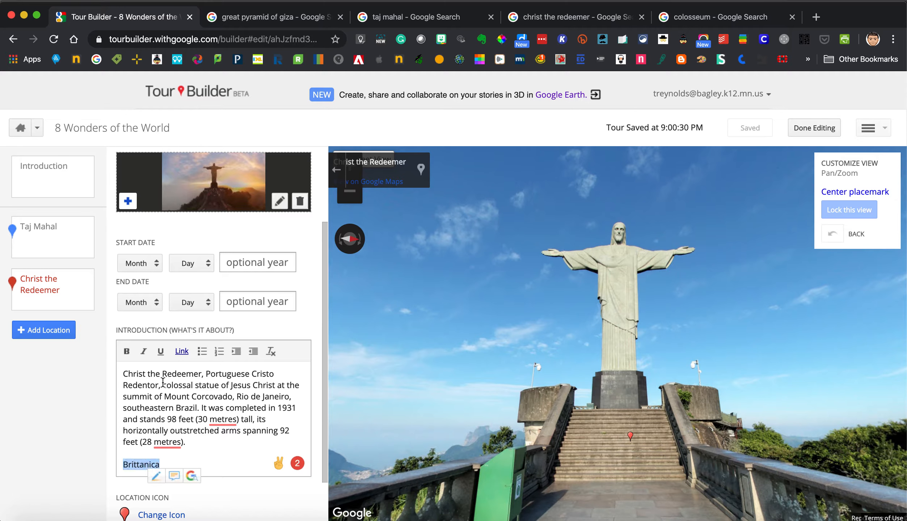
pyautogui.click(181, 351)
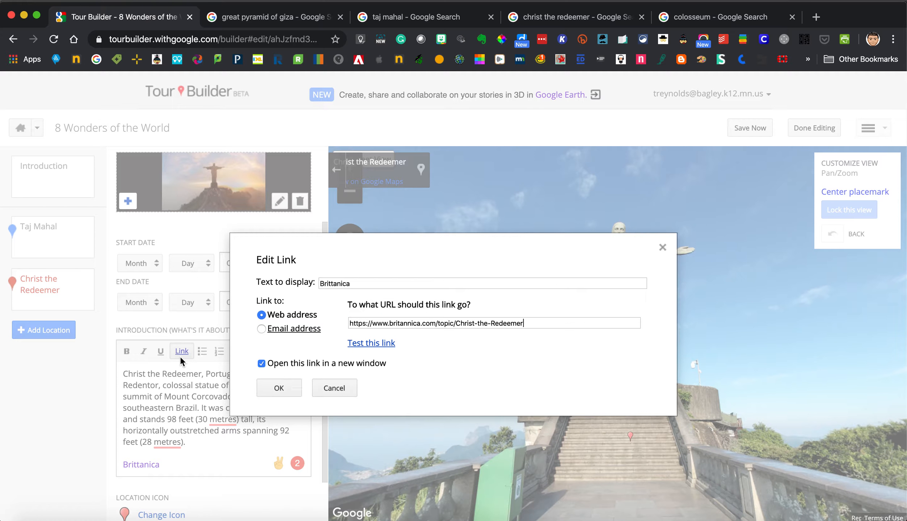
pyautogui.click(278, 387)
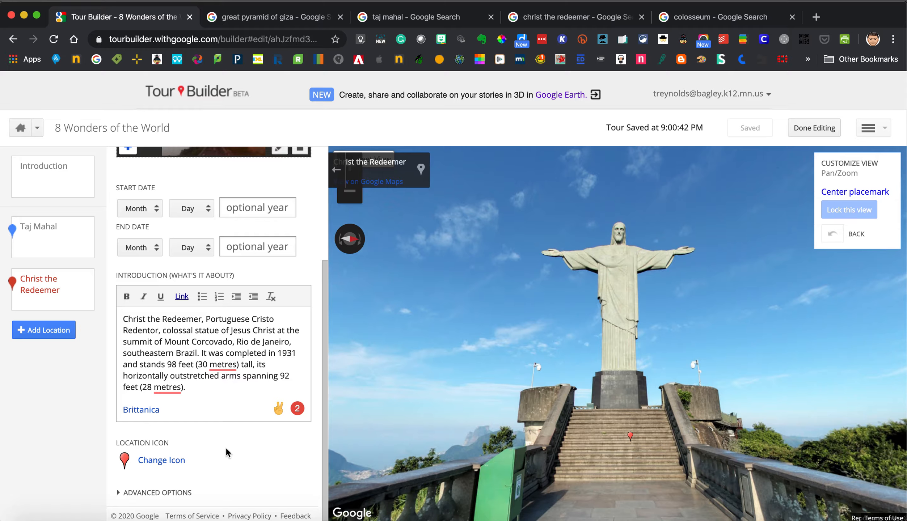
pyautogui.moveTo(237, 451)
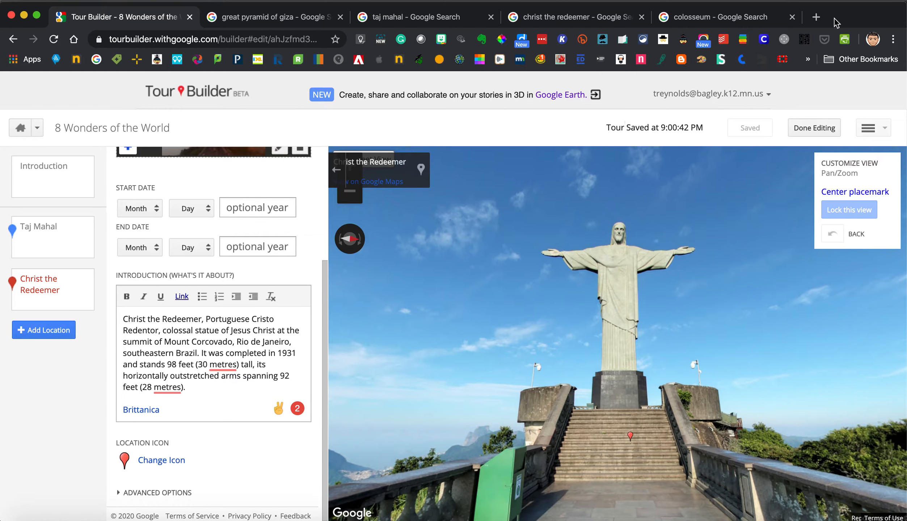
# - Search Google Images for 'christ the redeemer icon' and open the VectorStock outline icon
pyautogui.click(815, 17)
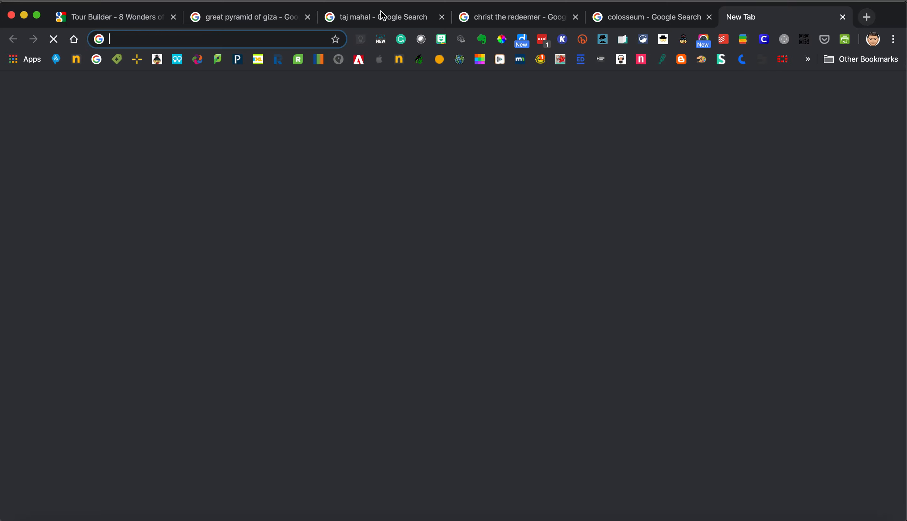
pyautogui.write('christ the redeemer')
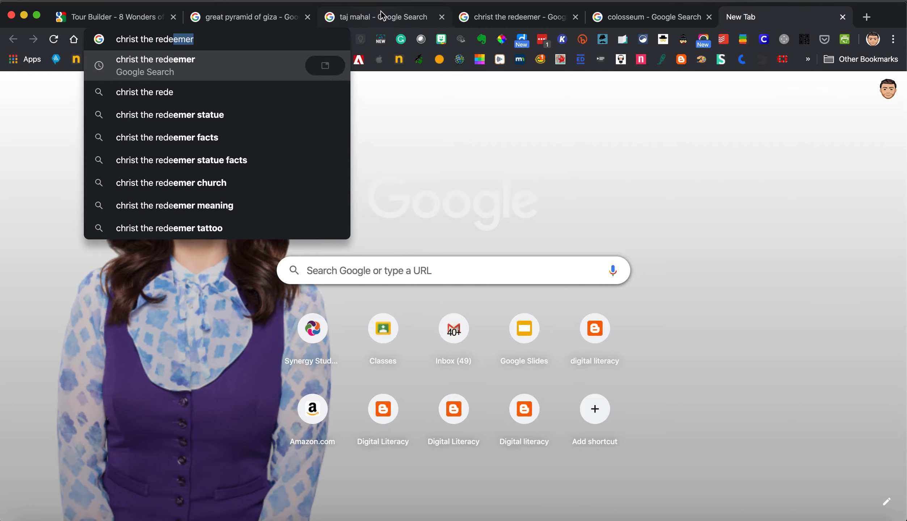
pyautogui.write('icon')
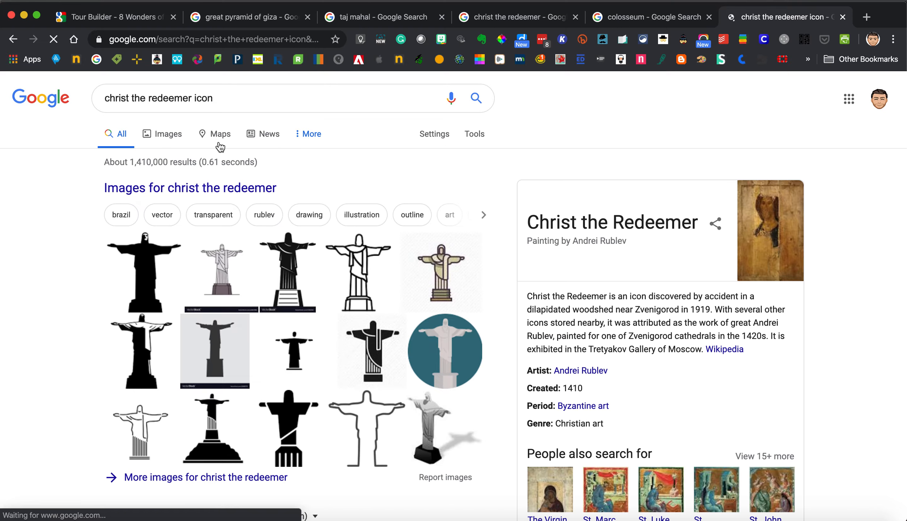
pyautogui.click(168, 134)
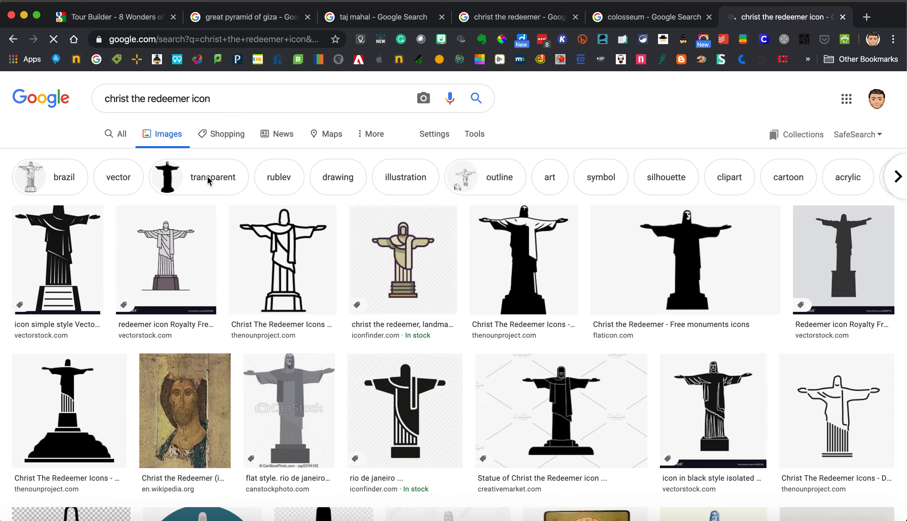
pyautogui.click(166, 261)
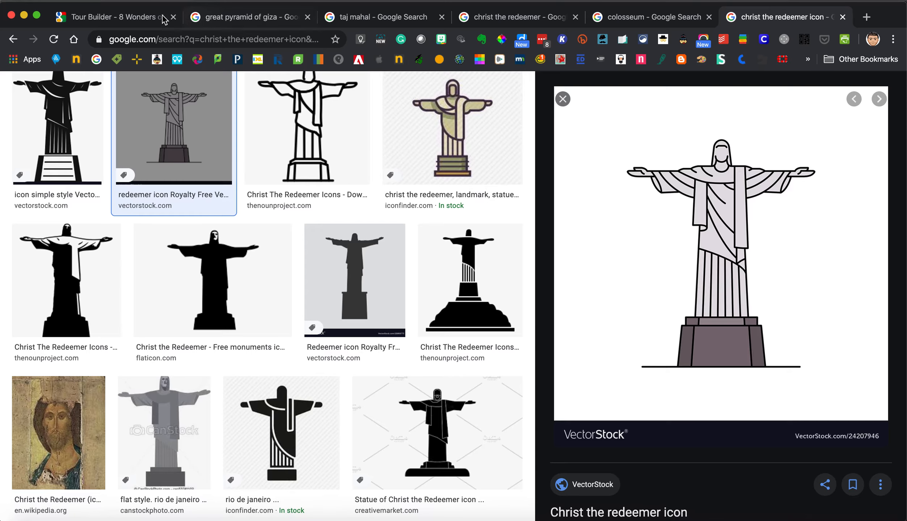
# - Set the Christ the Redeemer marker to the custom VectorStock statue icon by URL
pyautogui.click(110, 16)
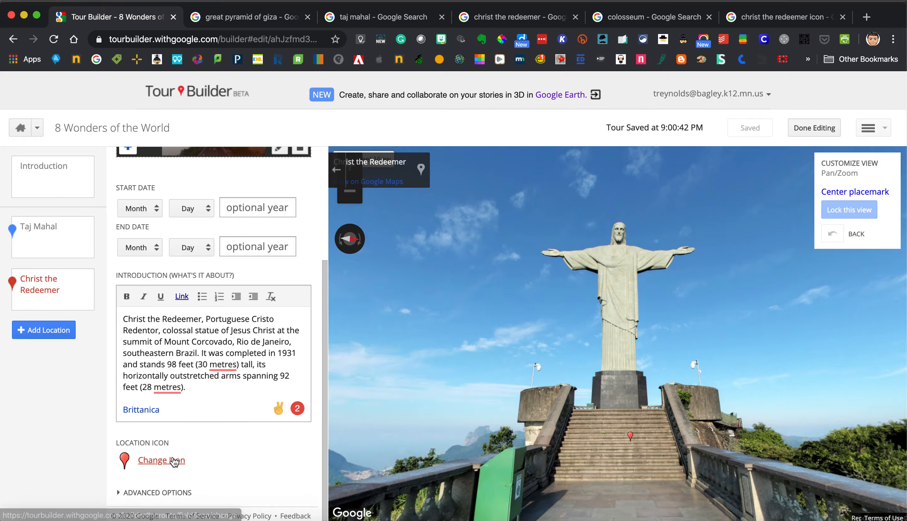
pyautogui.click(161, 459)
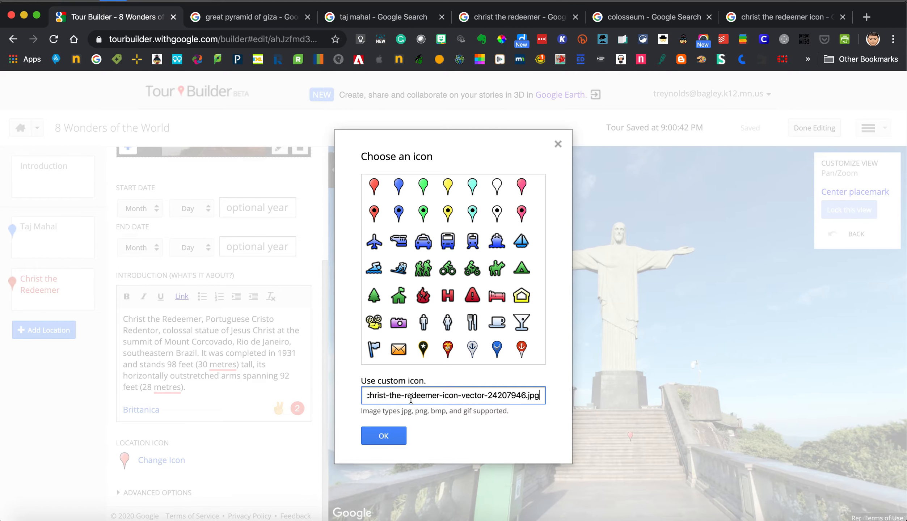
pyautogui.click(383, 435)
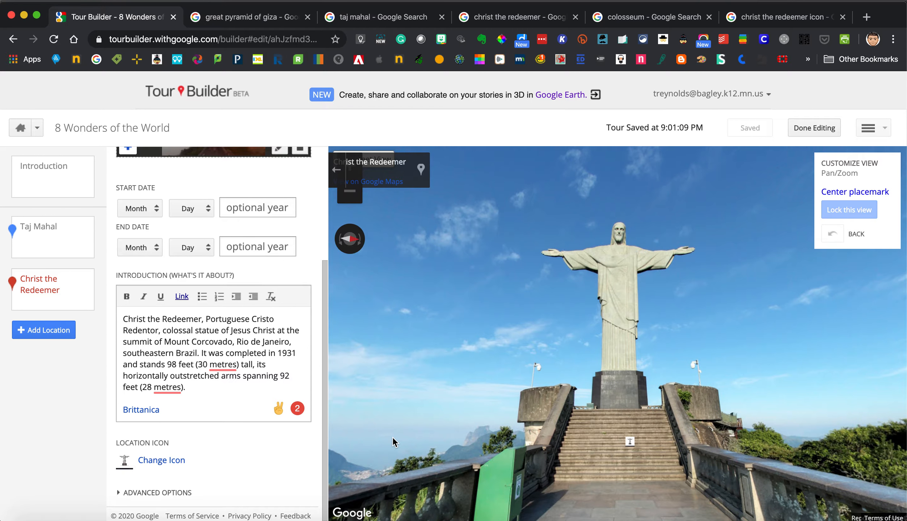
pyautogui.moveTo(161, 459)
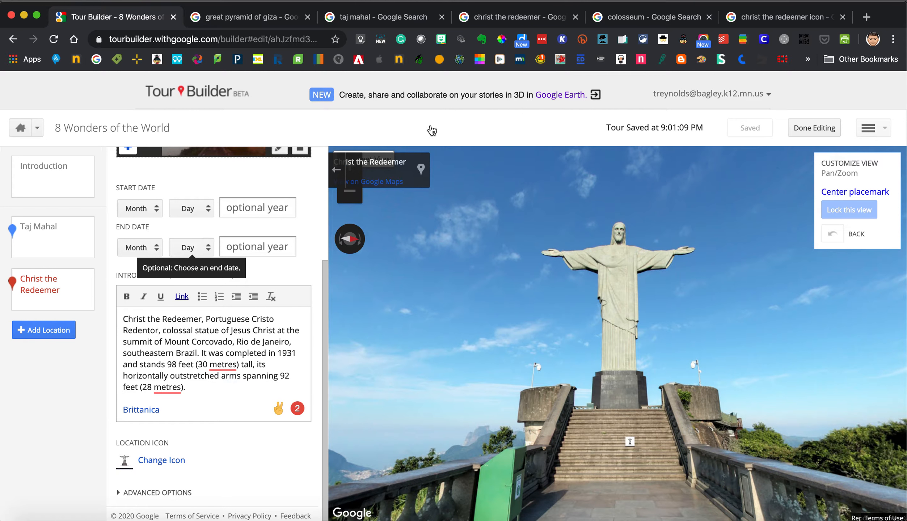
pyautogui.click(780, 16)
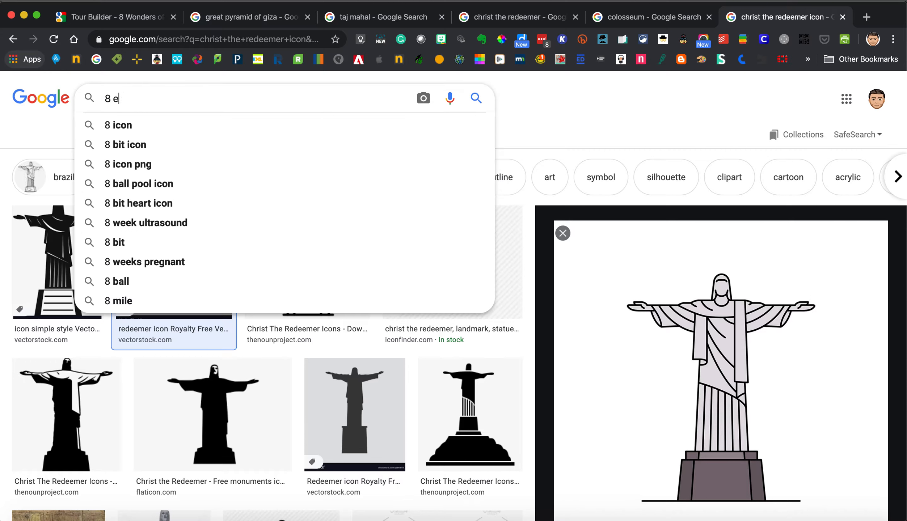
# - Search Google for '8 wonders of the world' images and preview the Seven Wonders collage
pyautogui.write('wonde')
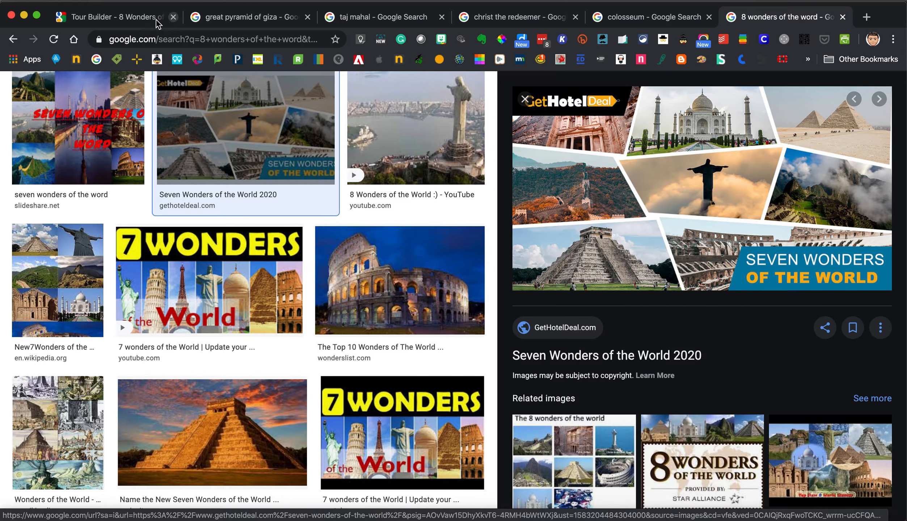
# - Use the Seven Wonders collage, added by image URL, as the tour's introduction picture
pyautogui.click(113, 16)
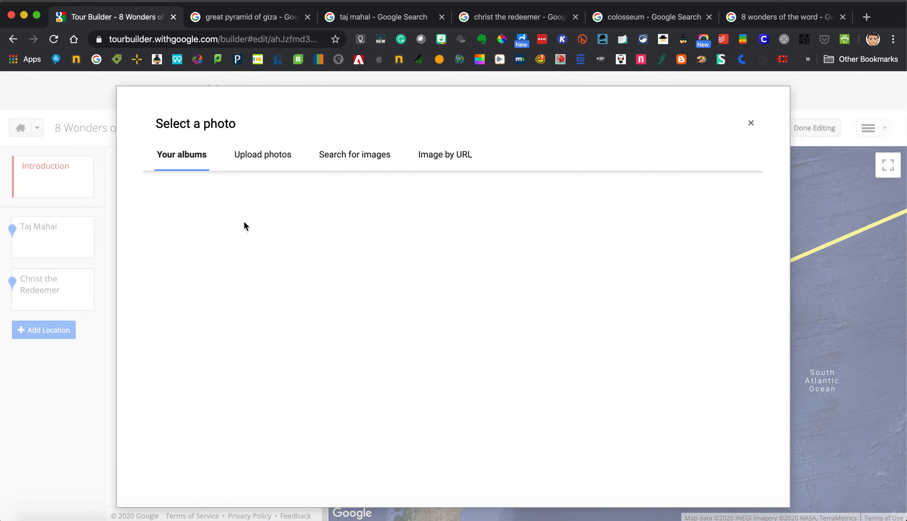
pyautogui.click(181, 154)
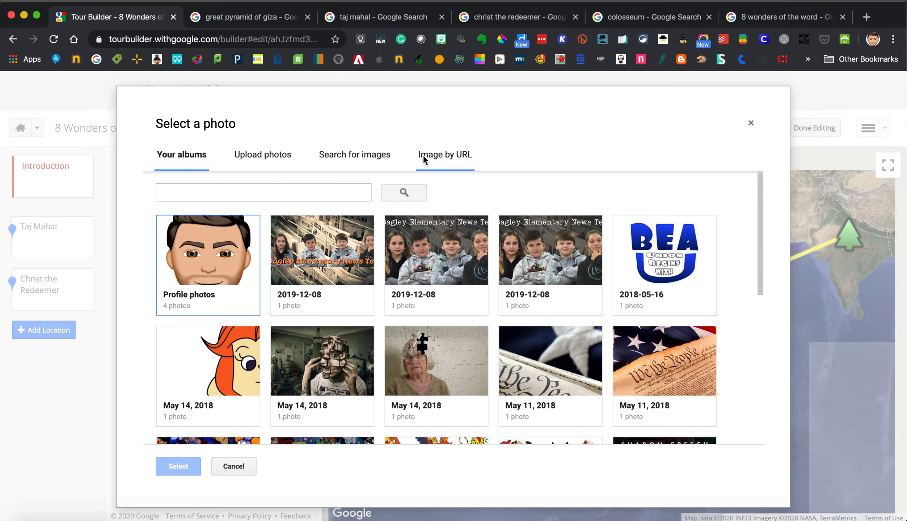
pyautogui.click(445, 154)
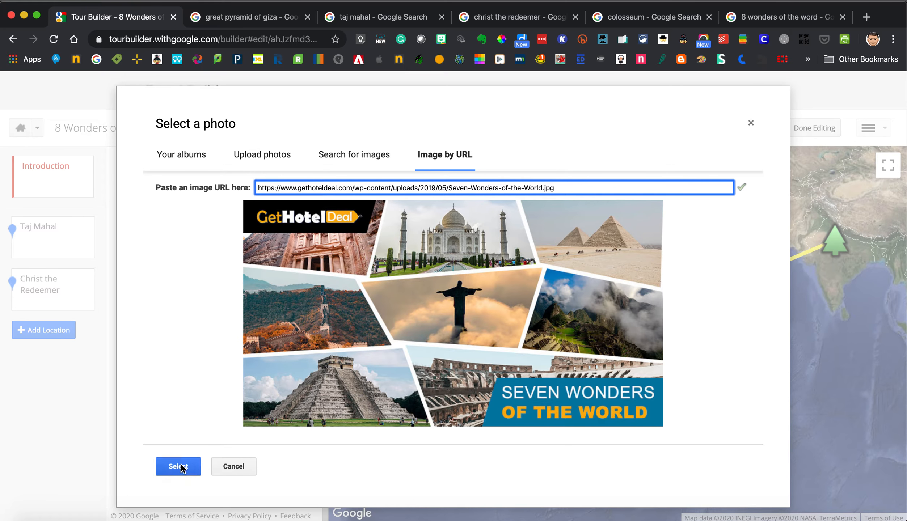
pyautogui.click(177, 466)
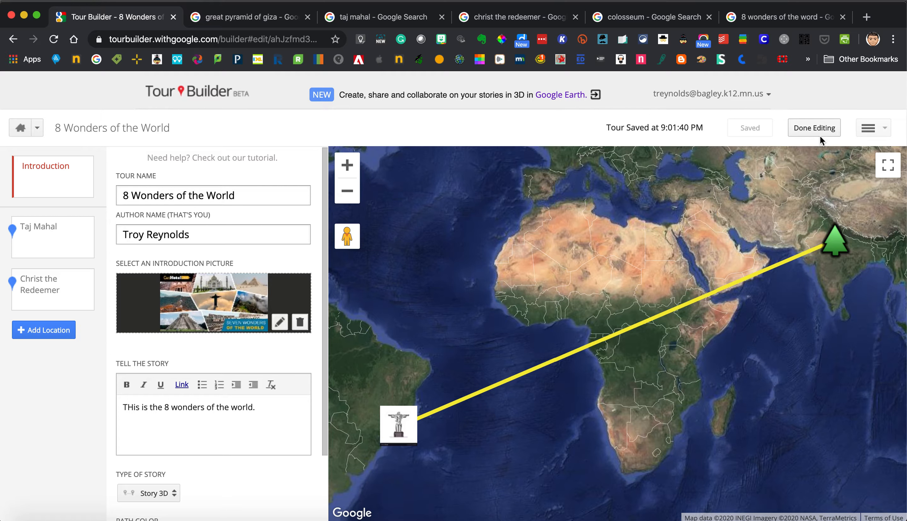
# - Finish editing and start playing the tour in full screen
pyautogui.click(813, 128)
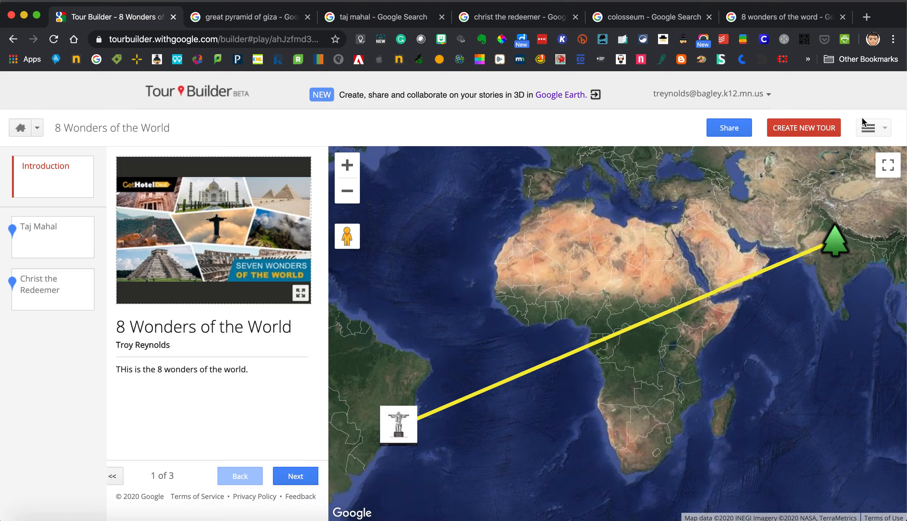
pyautogui.click(866, 128)
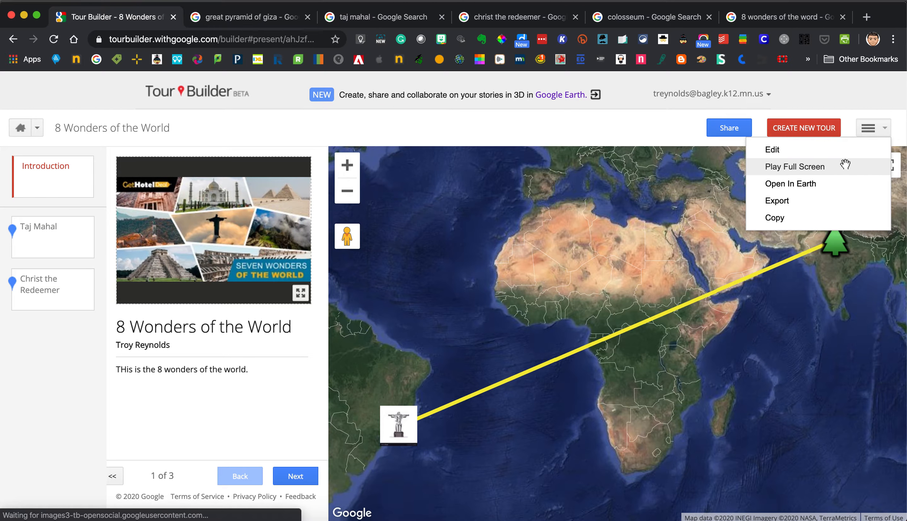
pyautogui.click(795, 167)
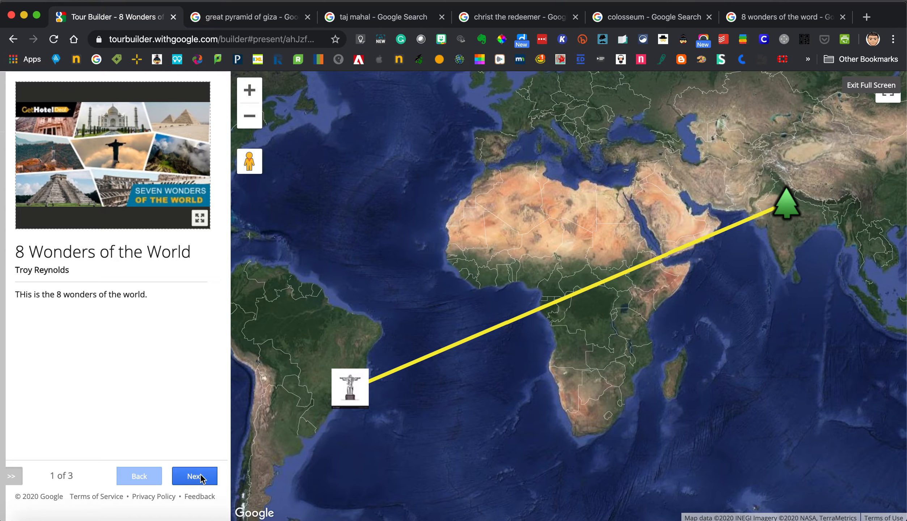
# - Step through the Taj Mahal and Christ the Redeemer stops, go back, then exit full screen
pyautogui.click(194, 477)
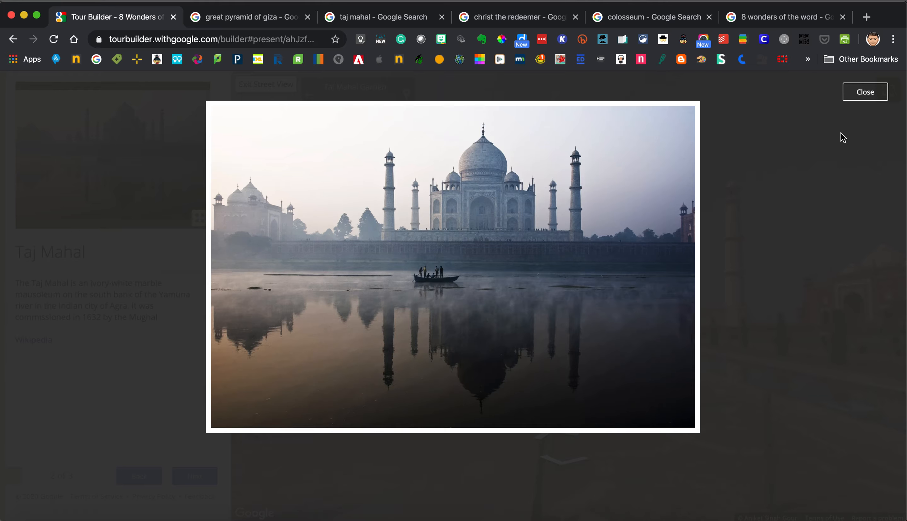
pyautogui.click(865, 91)
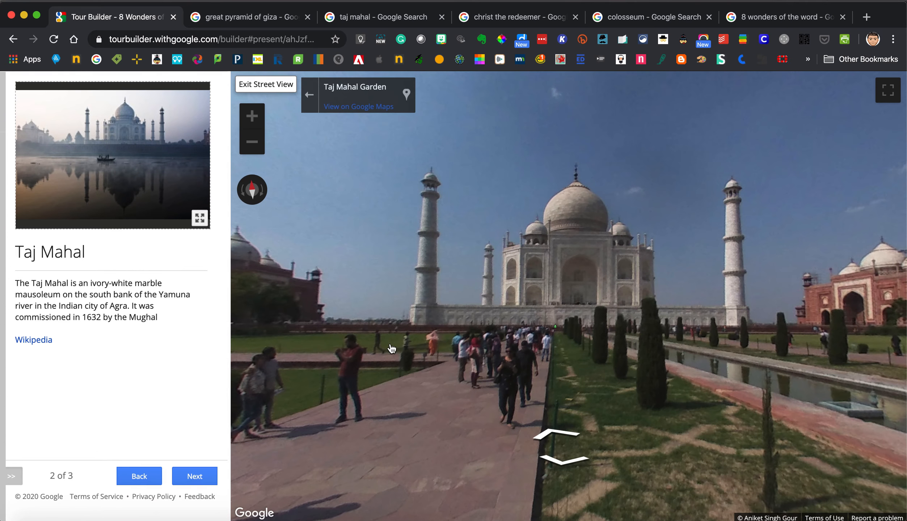
pyautogui.click(194, 476)
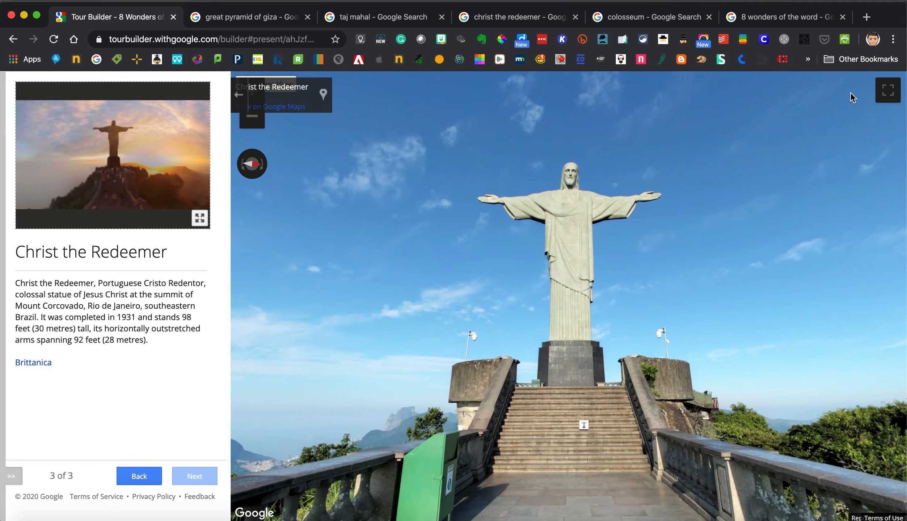
pyautogui.moveTo(338, 128)
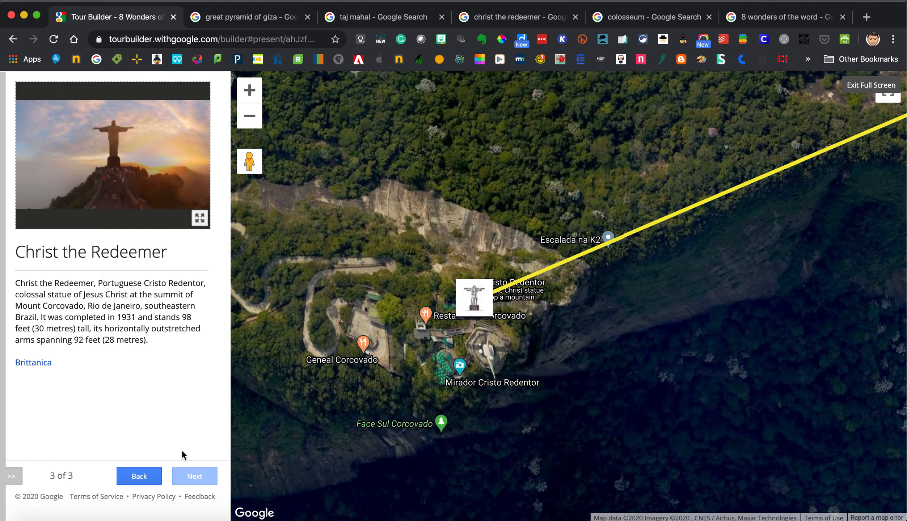
pyautogui.click(139, 476)
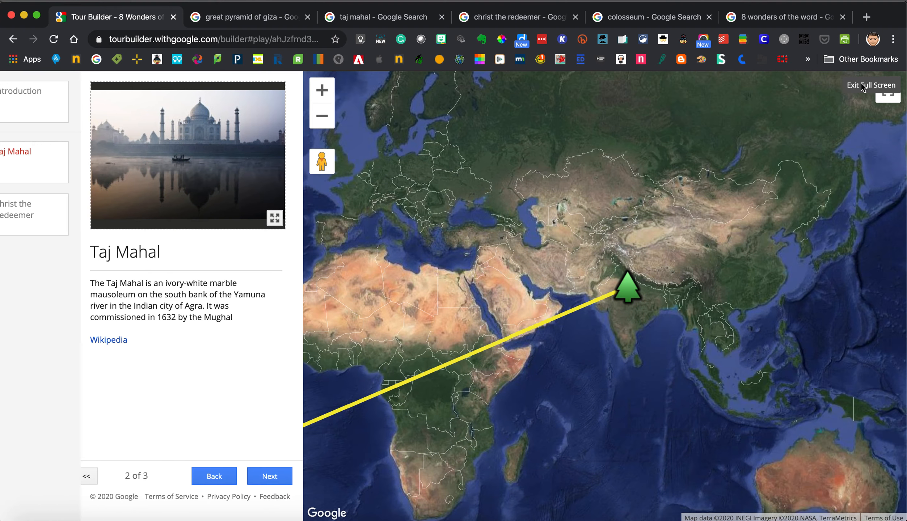
pyautogui.click(871, 85)
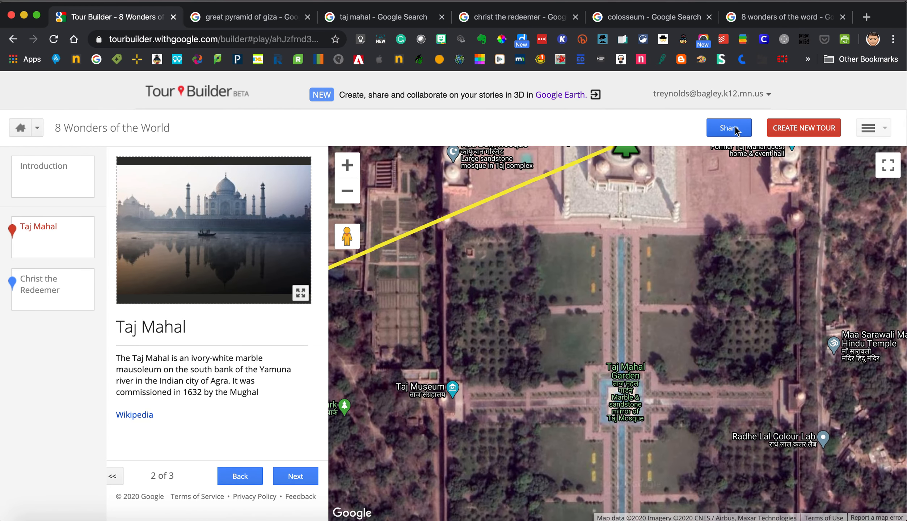
# - Change the tour's visibility to 'Anyone who has the link' and save the setting
pyautogui.click(728, 128)
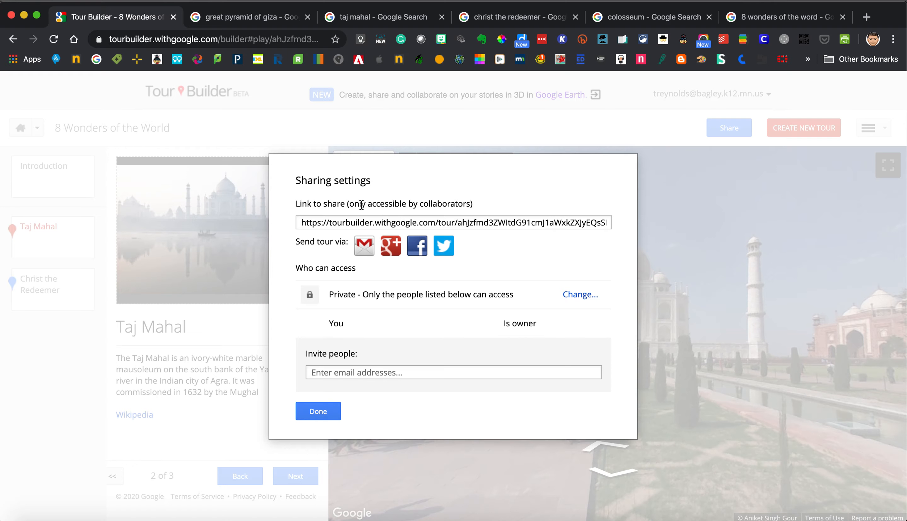
pyautogui.moveTo(451, 217)
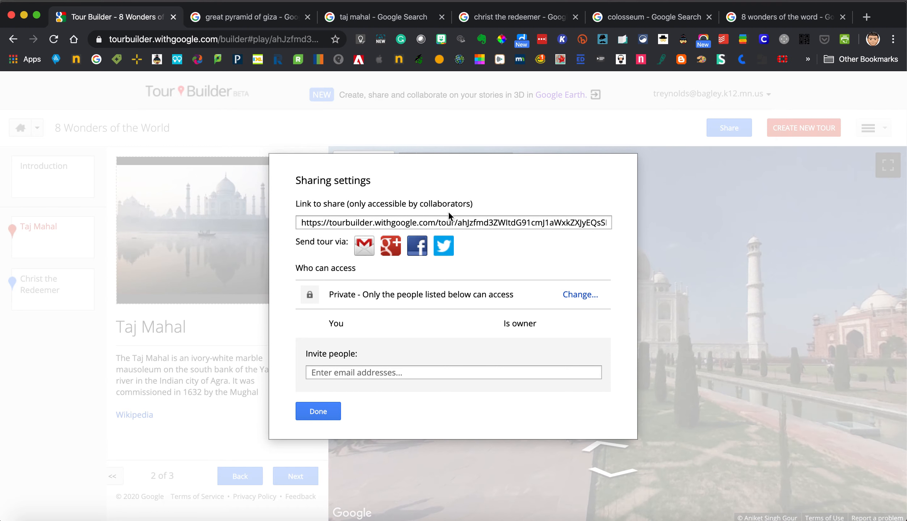
pyautogui.moveTo(579, 291)
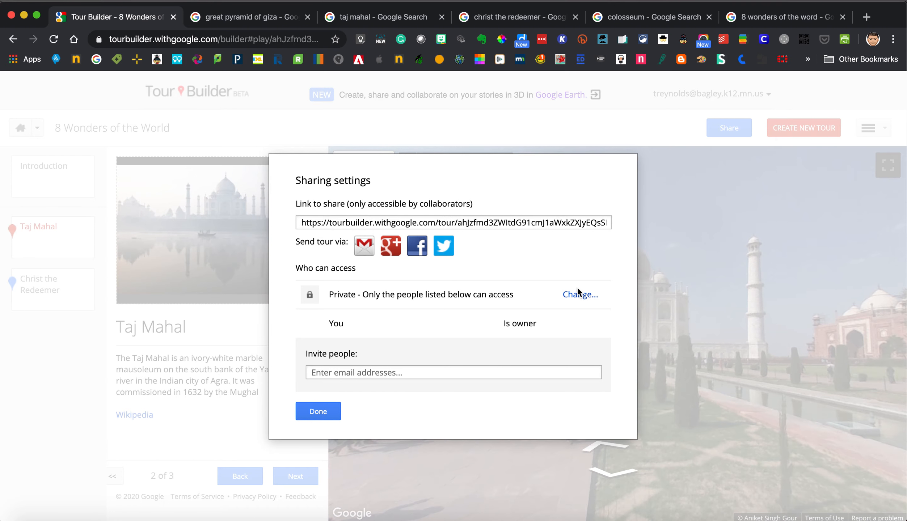
pyautogui.click(580, 295)
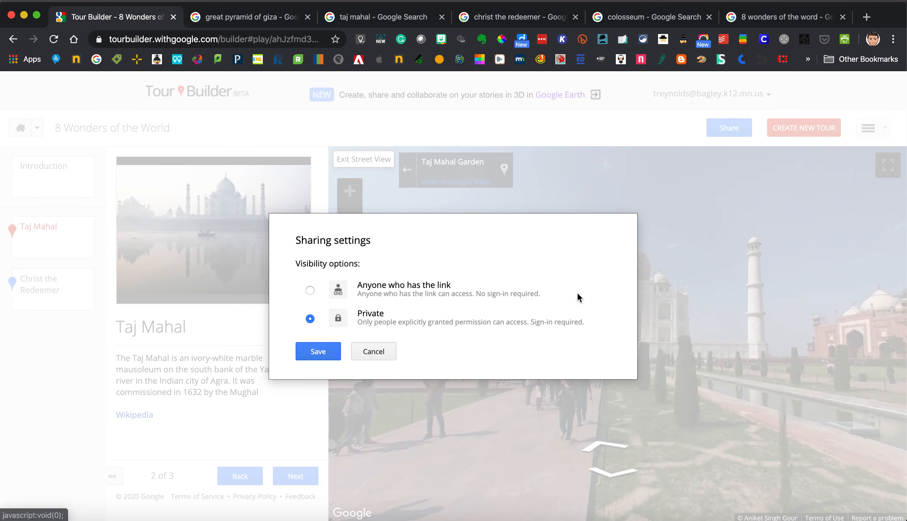
pyautogui.click(310, 290)
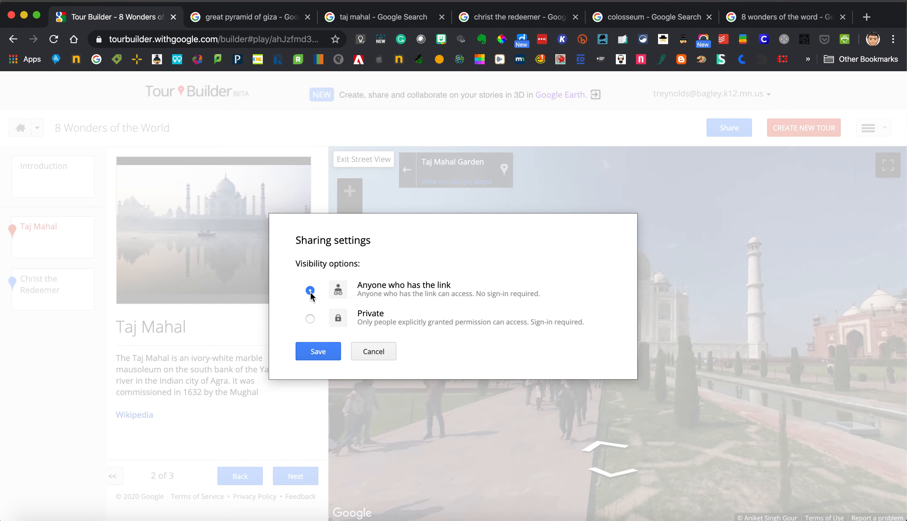
pyautogui.click(317, 351)
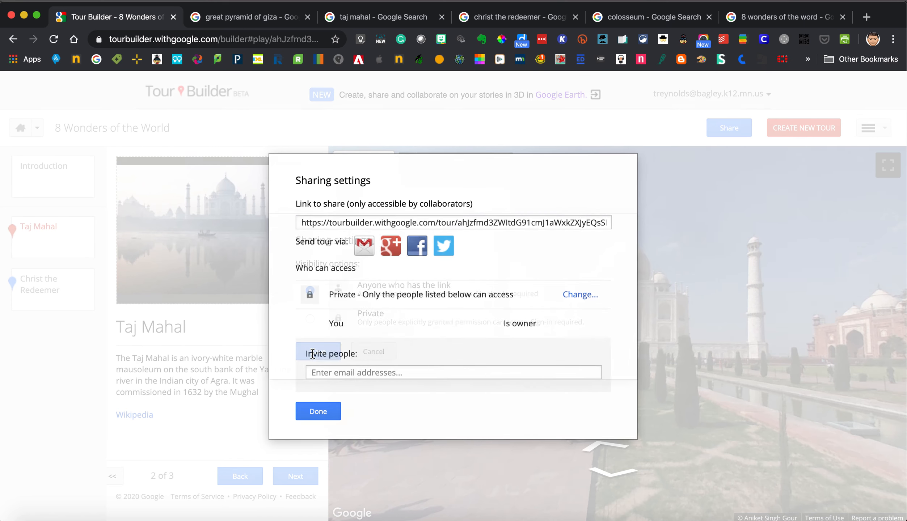
pyautogui.click(579, 294)
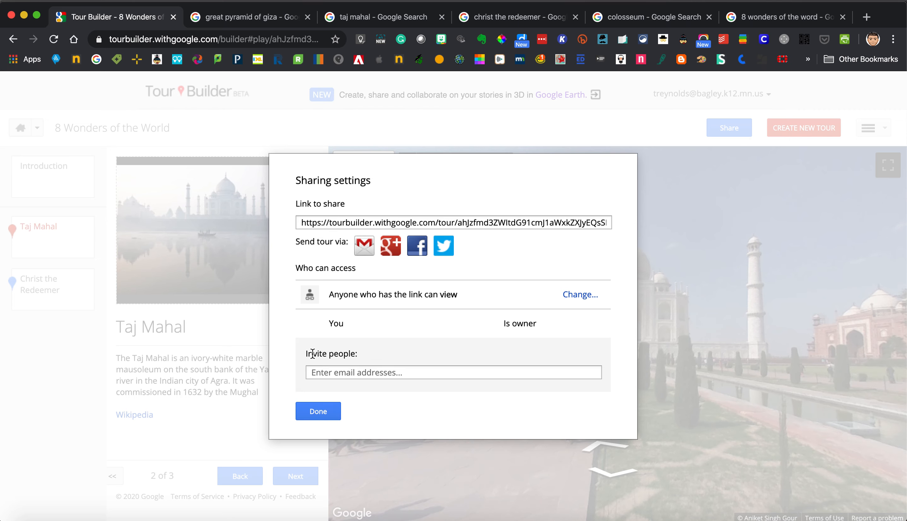
pyautogui.moveTo(286, 359)
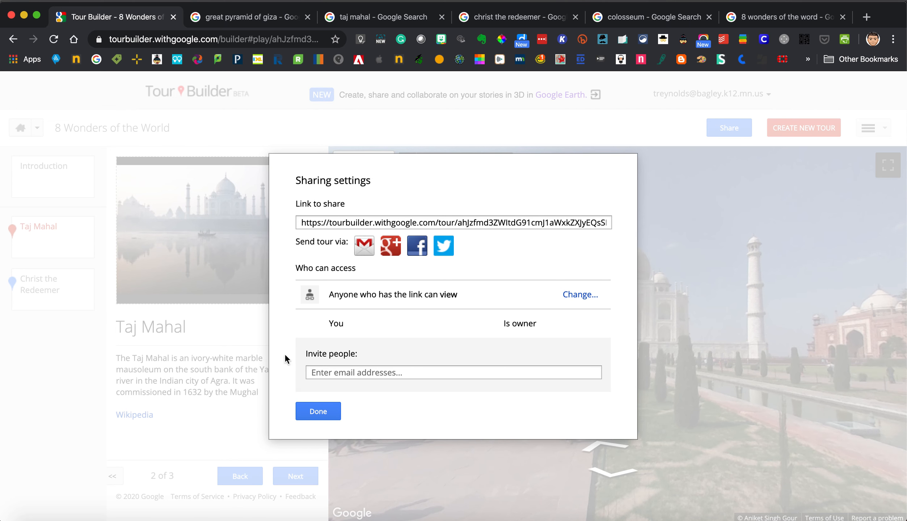
pyautogui.moveTo(352, 350)
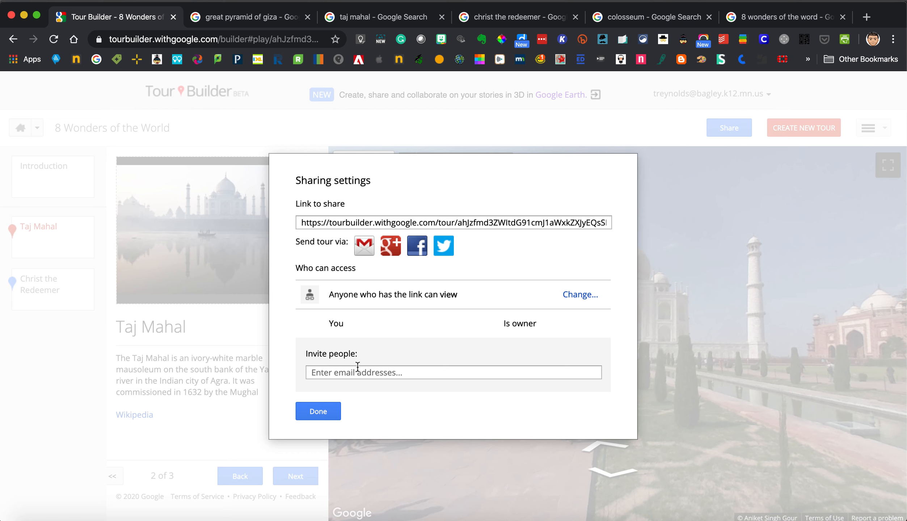
pyautogui.moveTo(347, 343)
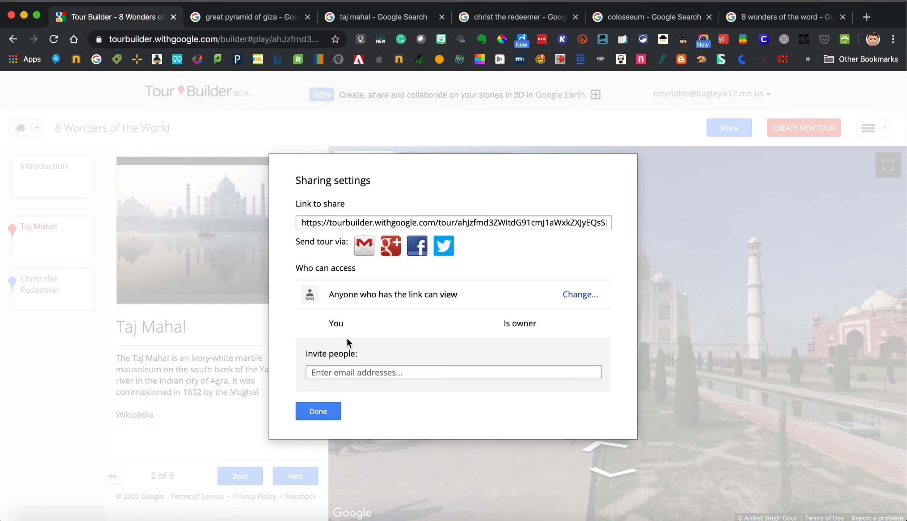
pyautogui.moveTo(411, 293)
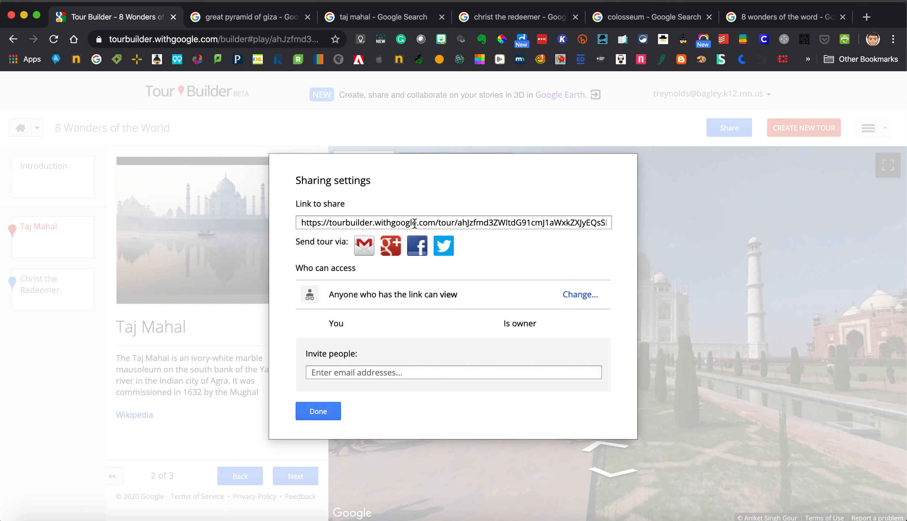
# - Close the Sharing settings dialog, returning to the Taj Mahal stop
pyautogui.click(318, 411)
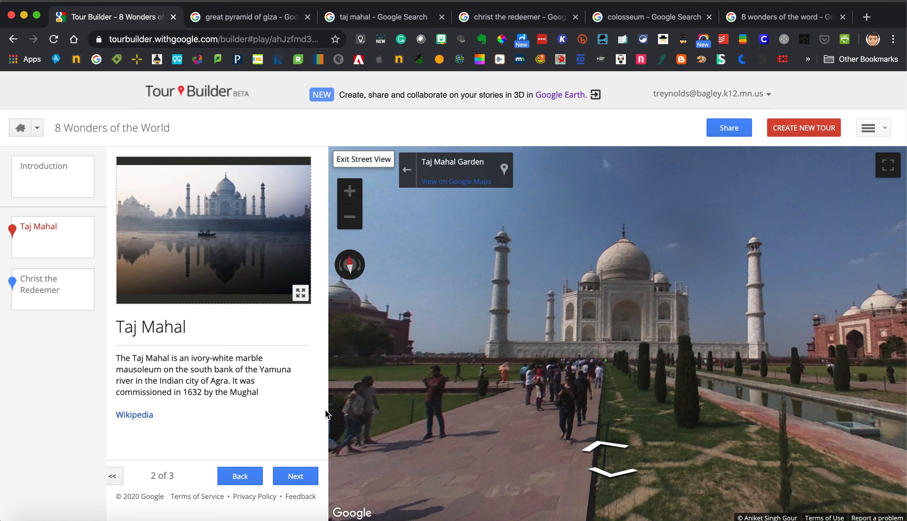
pyautogui.moveTo(546, 241)
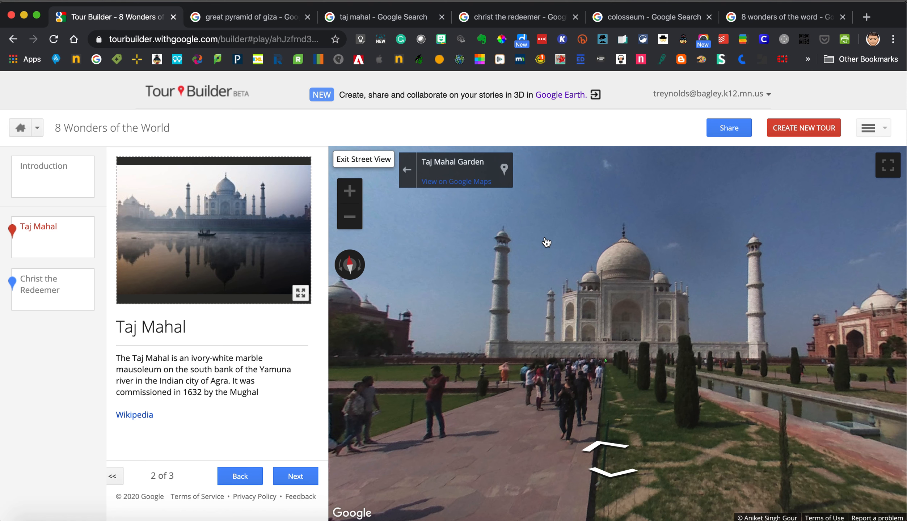
pyautogui.moveTo(385, 206)
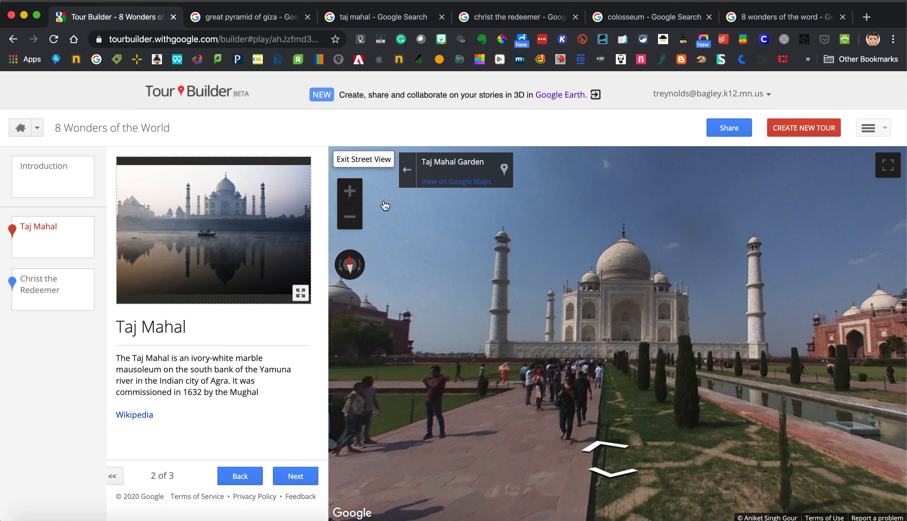
pyautogui.moveTo(460, 270)
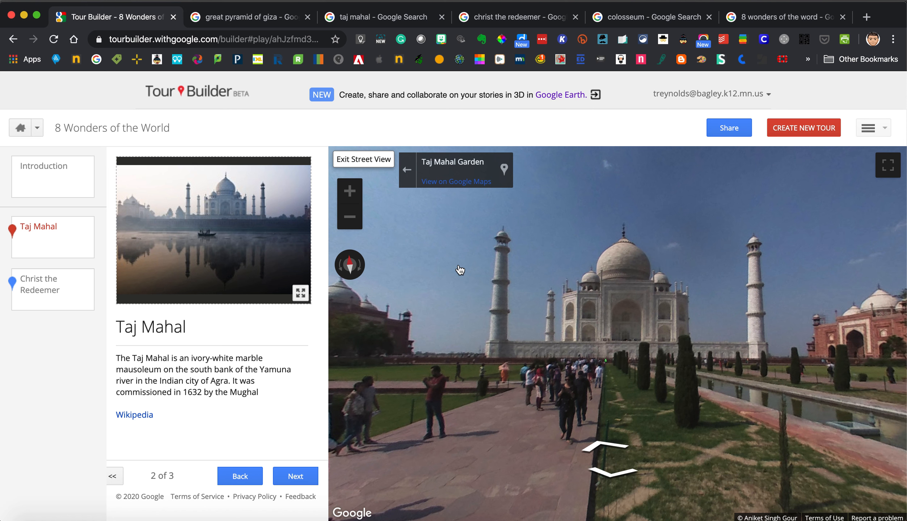